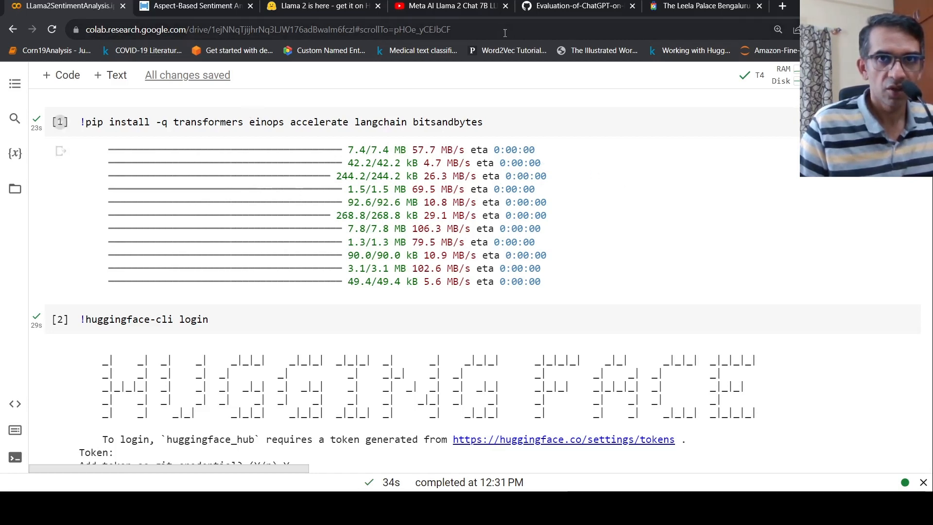
# Glance at the earlier Llama 2 tutorial video tab, then return to the sentiment analysis notebook
pyautogui.click(449, 6)
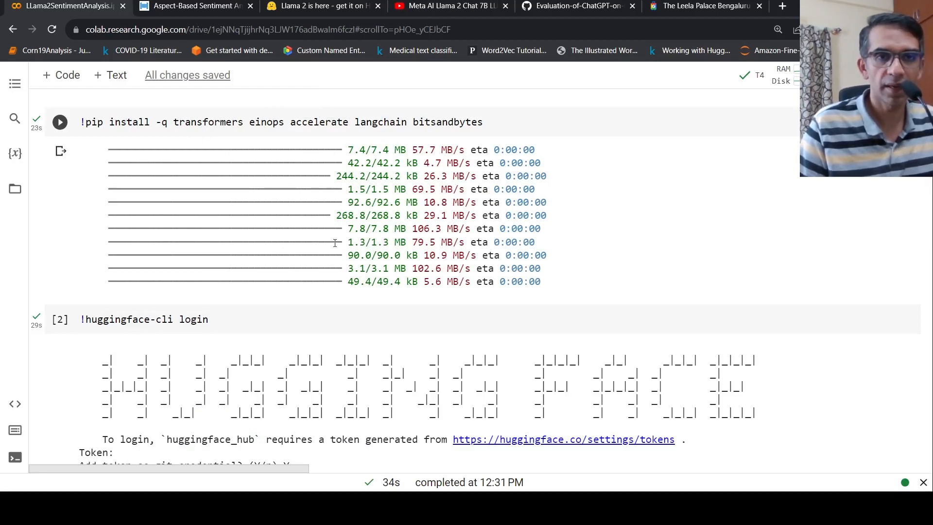
pyautogui.scroll(-3)
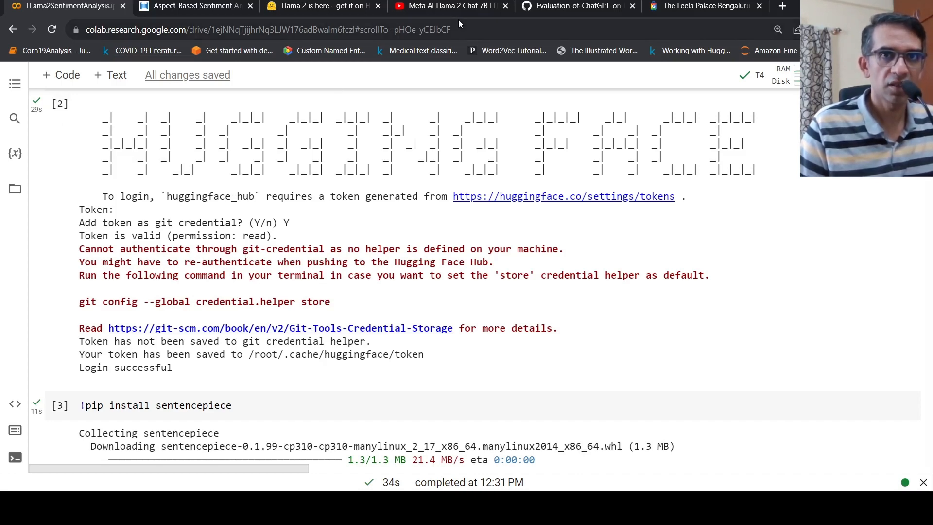
pyautogui.click(450, 6)
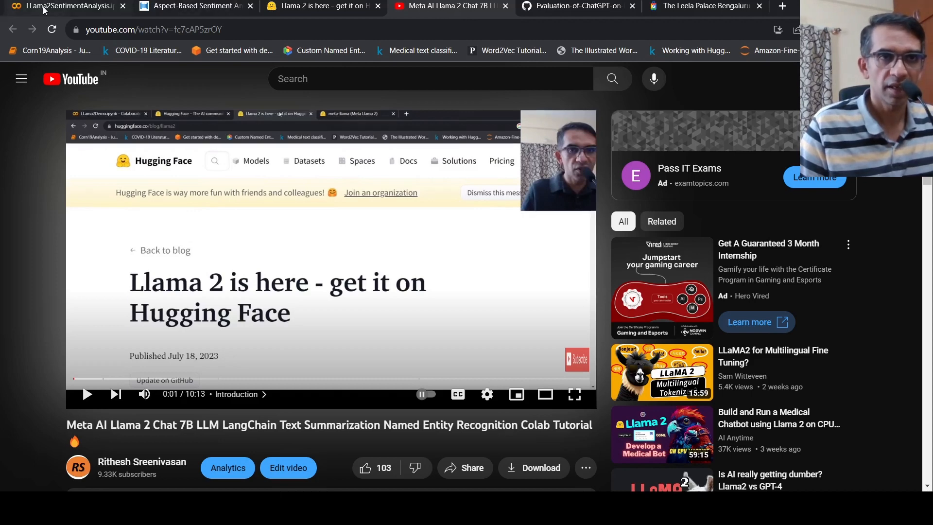
pyautogui.click(65, 6)
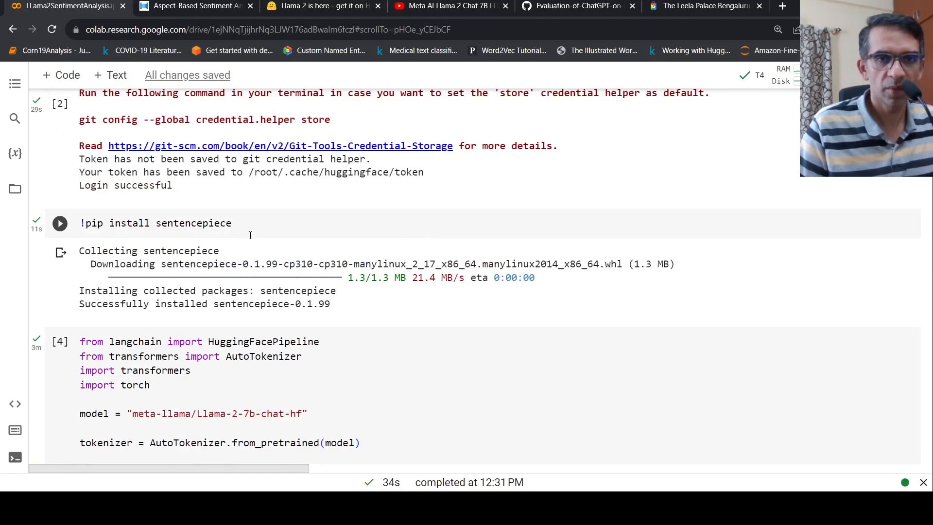
# Scroll through the notebook, then switch to the Papers with Code ABSA task overview tab
pyautogui.scroll(-3)
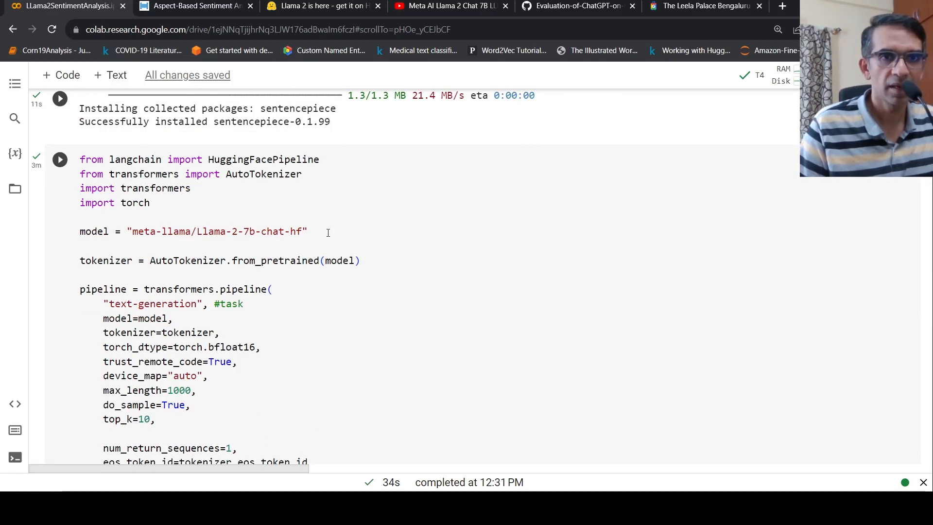
pyautogui.moveTo(162, 231)
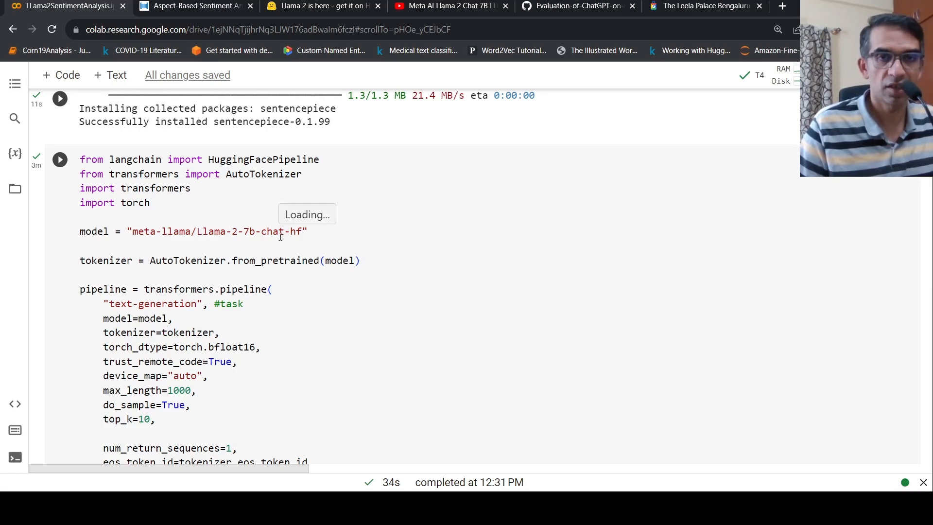
pyautogui.scroll(-3)
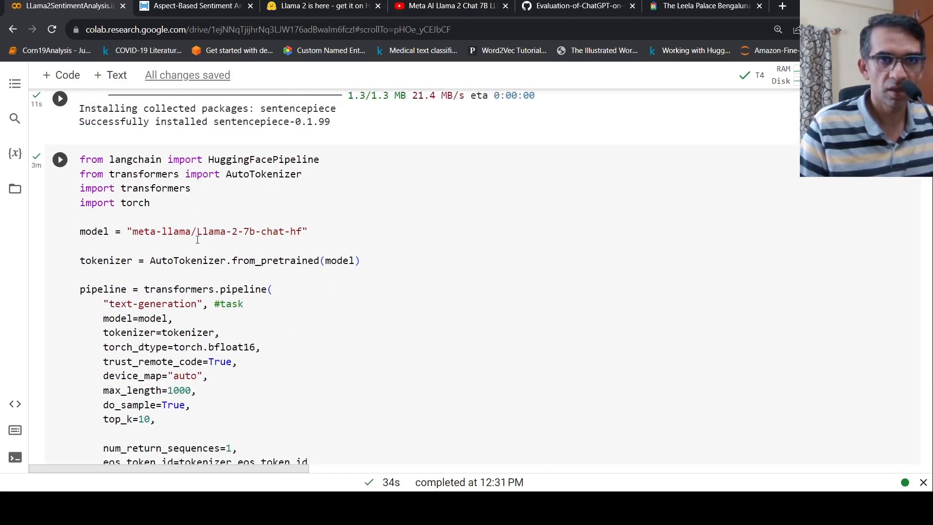
pyautogui.moveTo(275, 244)
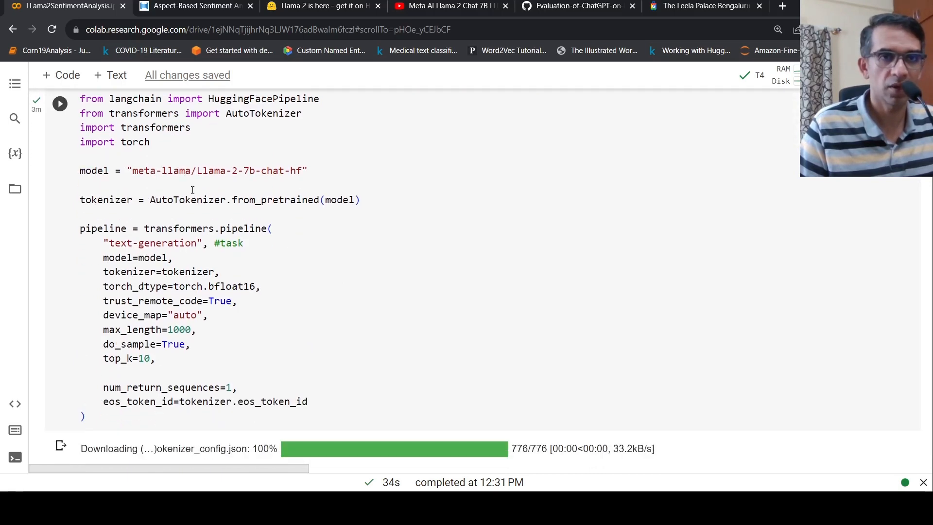
pyautogui.scroll(-3)
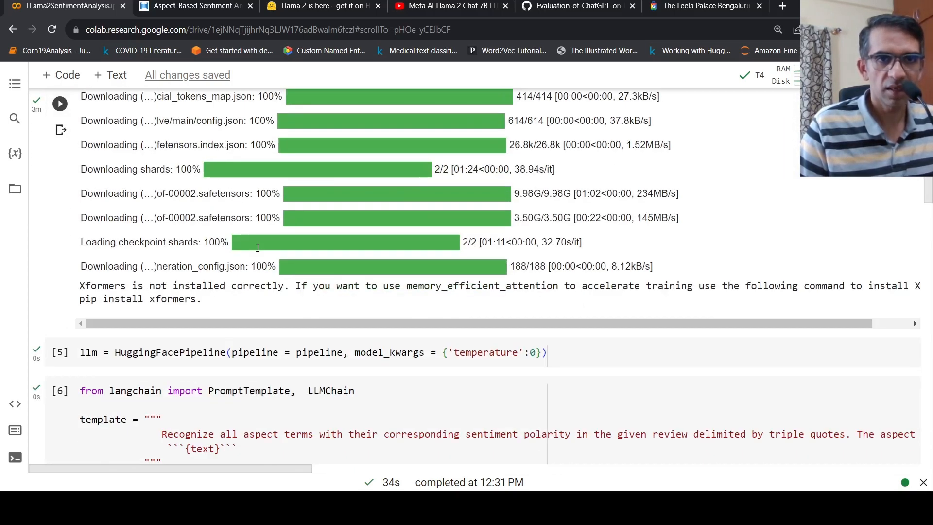
pyautogui.scroll(-3)
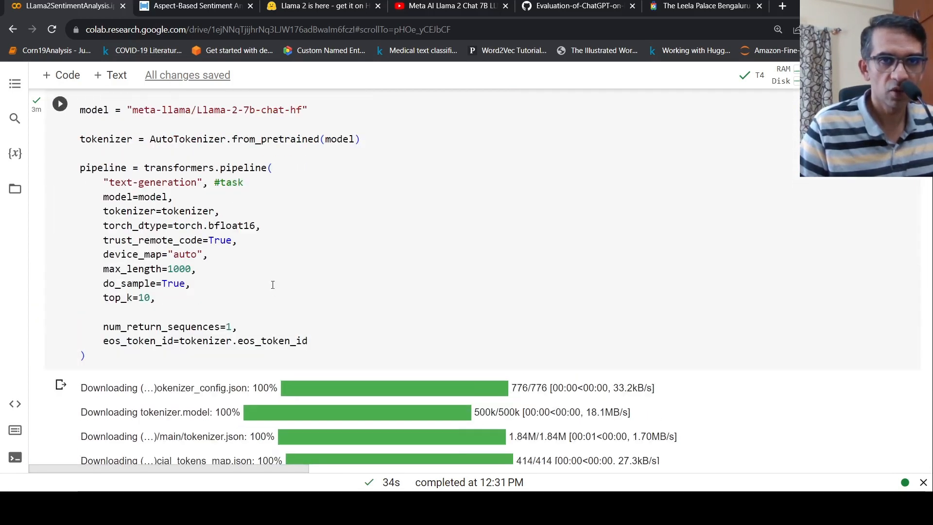
pyautogui.scroll(-3)
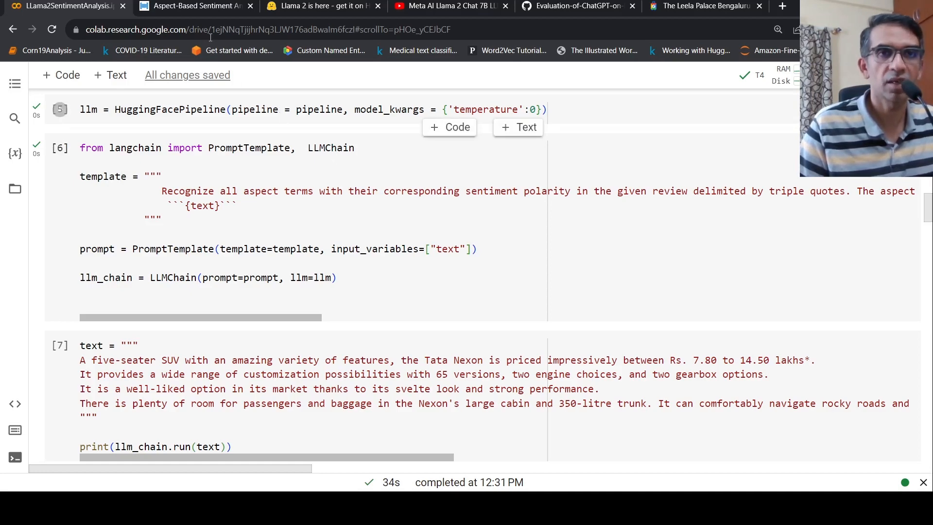
pyautogui.click(191, 6)
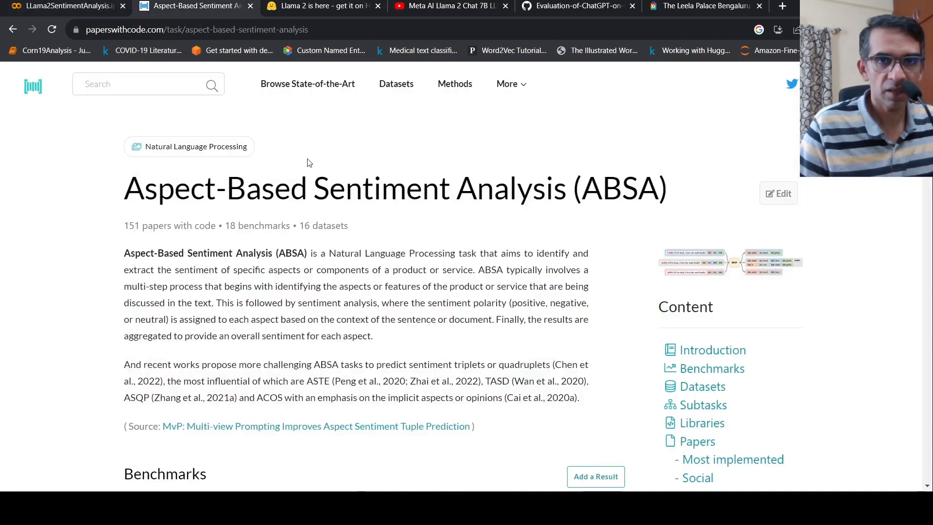
pyautogui.moveTo(388, 266)
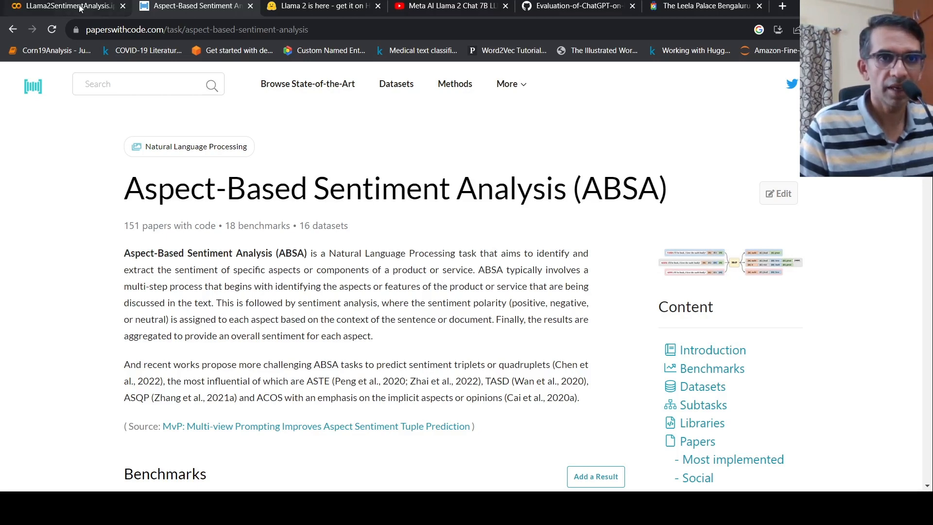
# Return to the LLama2SentimentAnalysis notebook and review the Tata Nexon aspect sentiment output
pyautogui.click(65, 6)
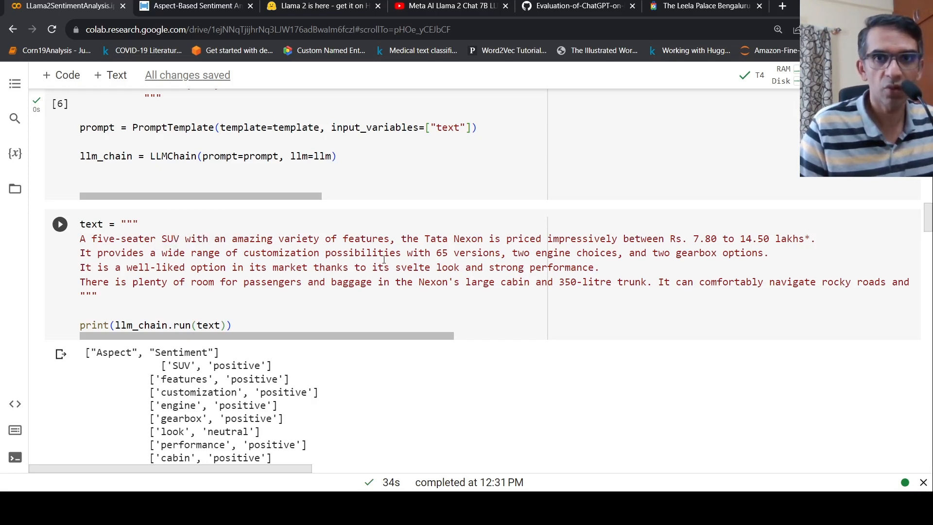
pyautogui.moveTo(283, 286)
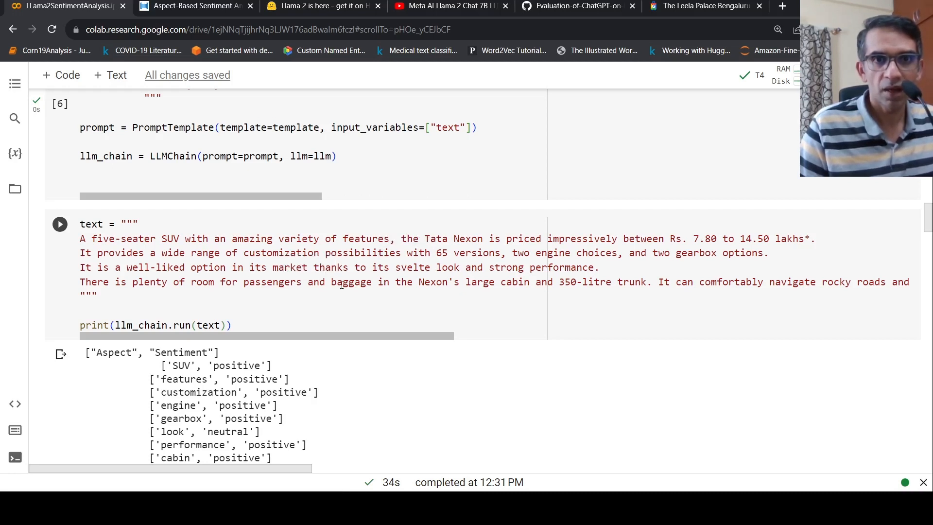
pyautogui.moveTo(533, 293)
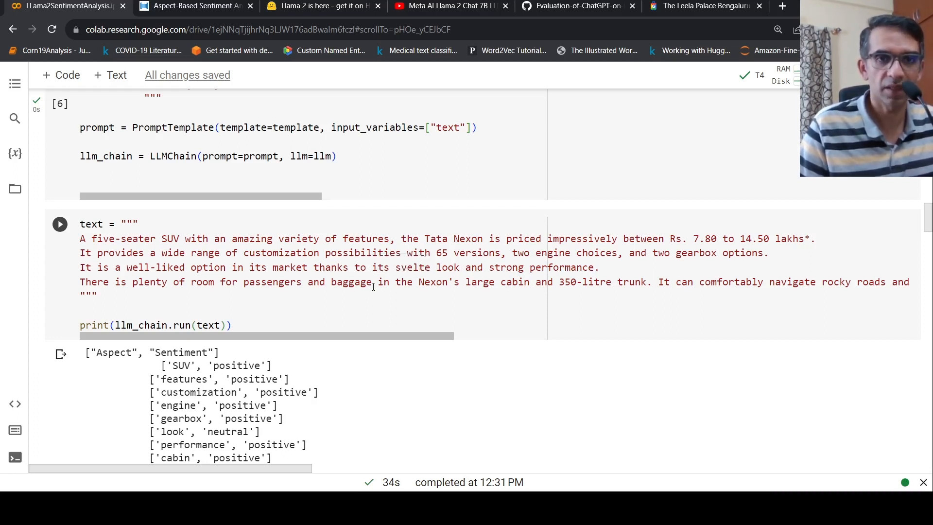
pyautogui.scroll(3)
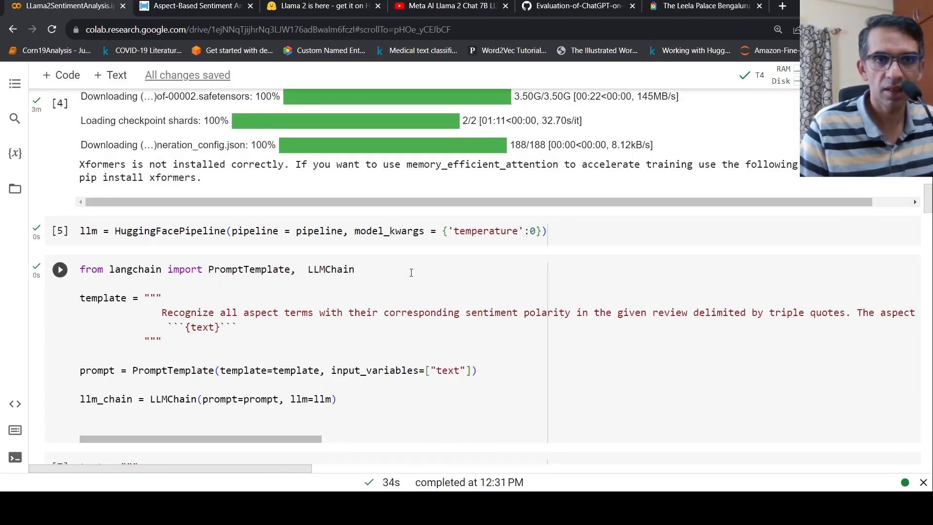
pyautogui.scroll(-3)
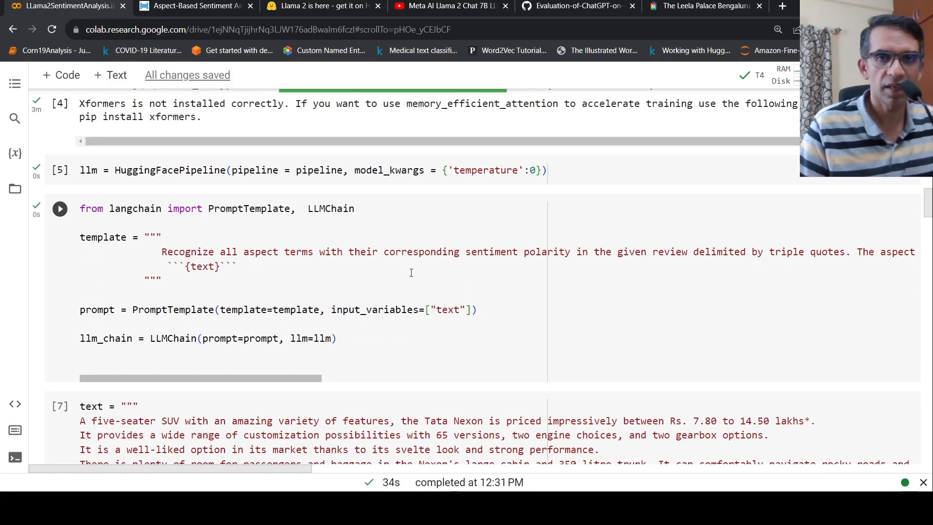
pyautogui.scroll(-3)
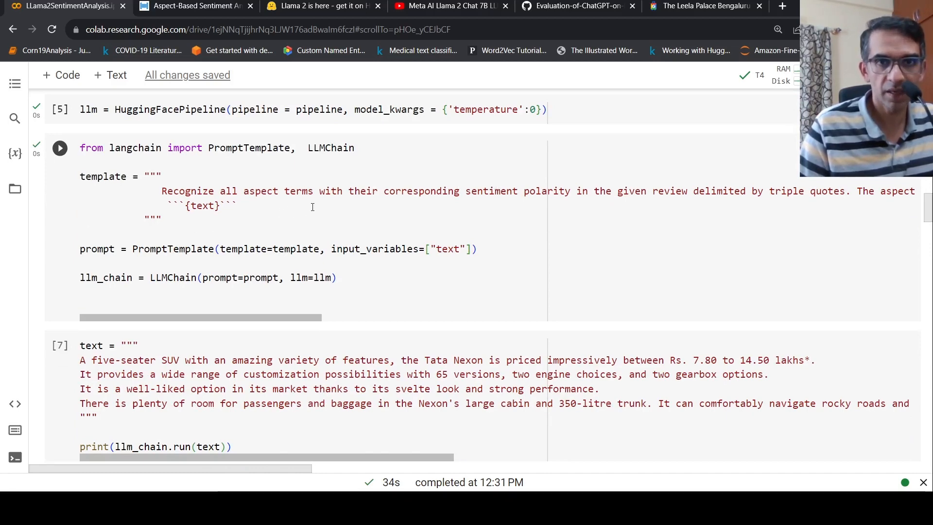
pyautogui.moveTo(529, 203)
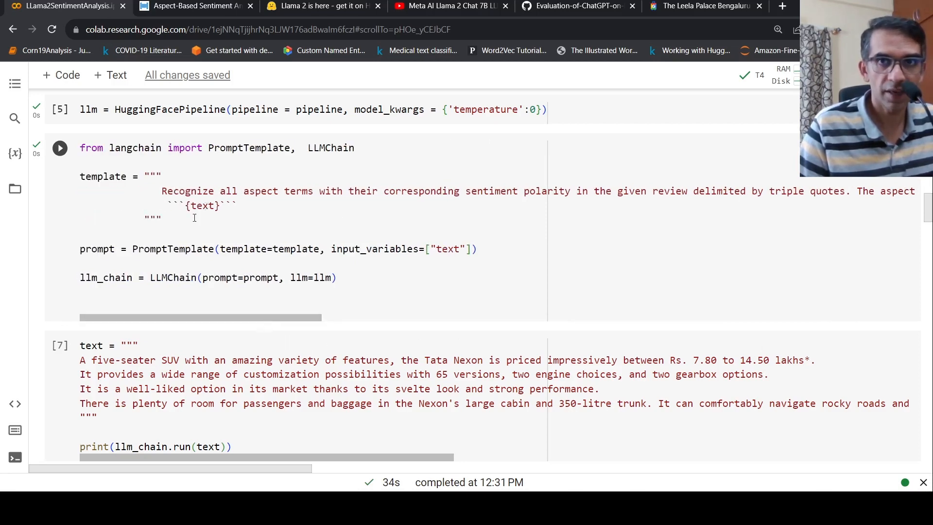
pyautogui.click(578, 6)
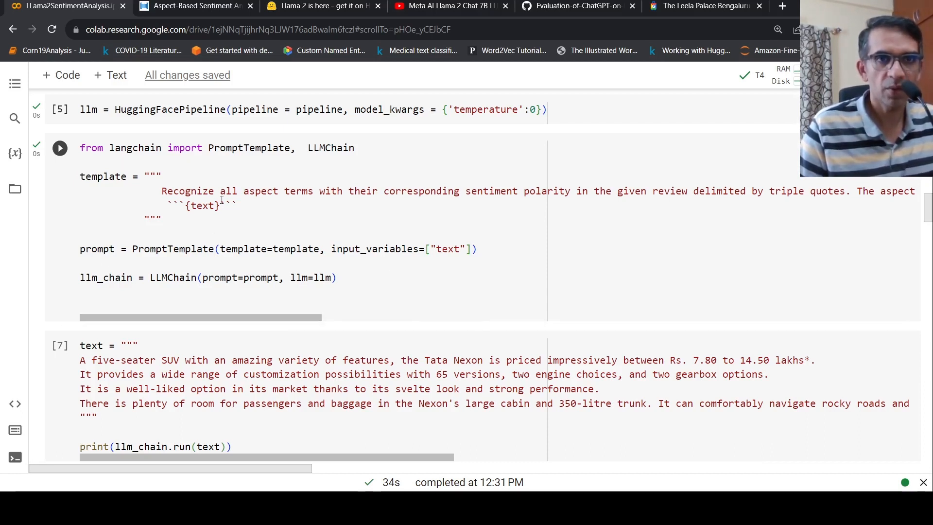
pyautogui.moveTo(370, 252)
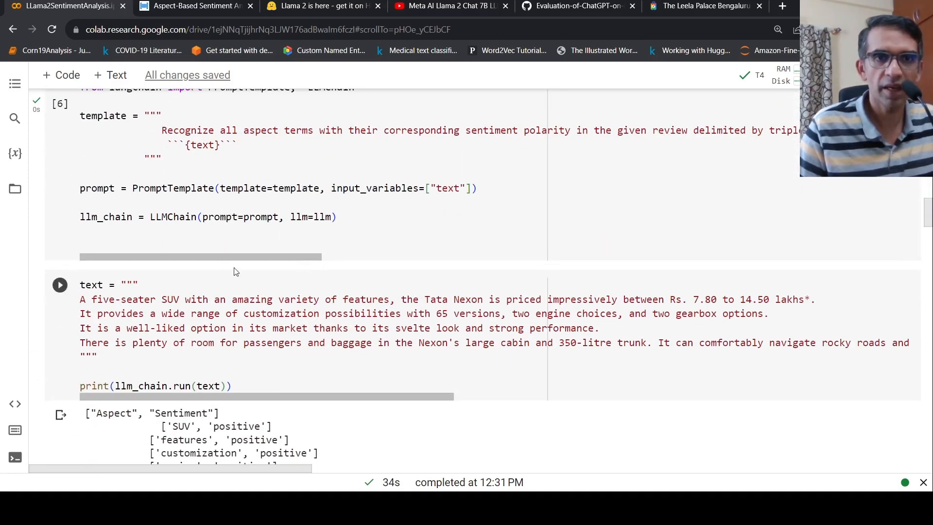
pyautogui.scroll(-3)
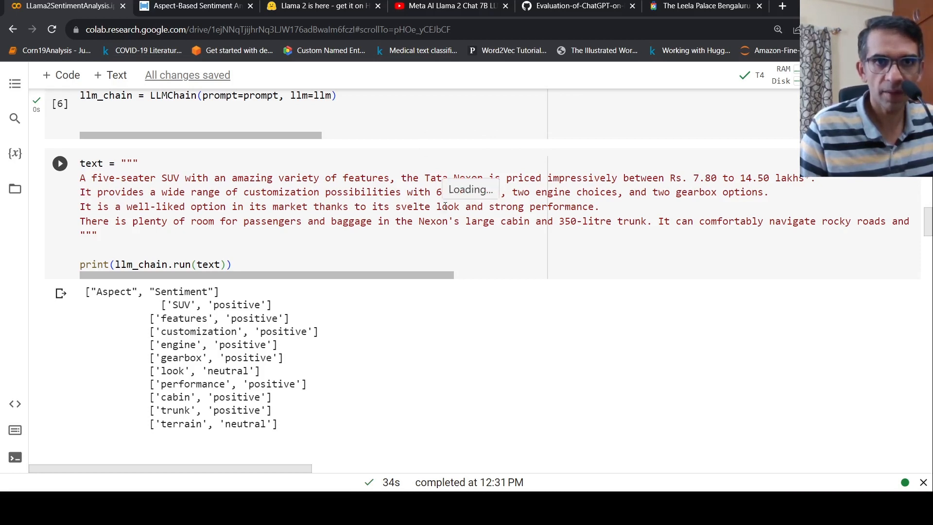
pyautogui.scroll(-3)
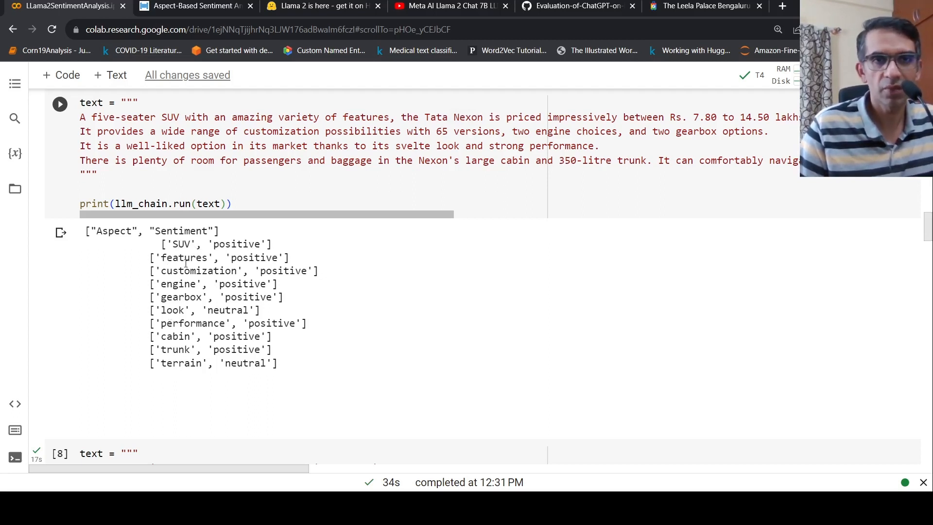
pyautogui.moveTo(617, 159)
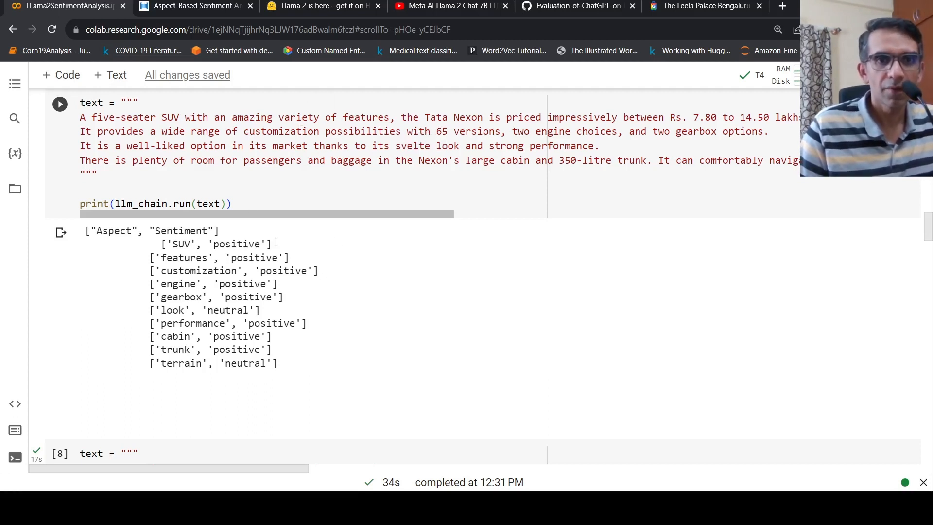
pyautogui.moveTo(277, 314)
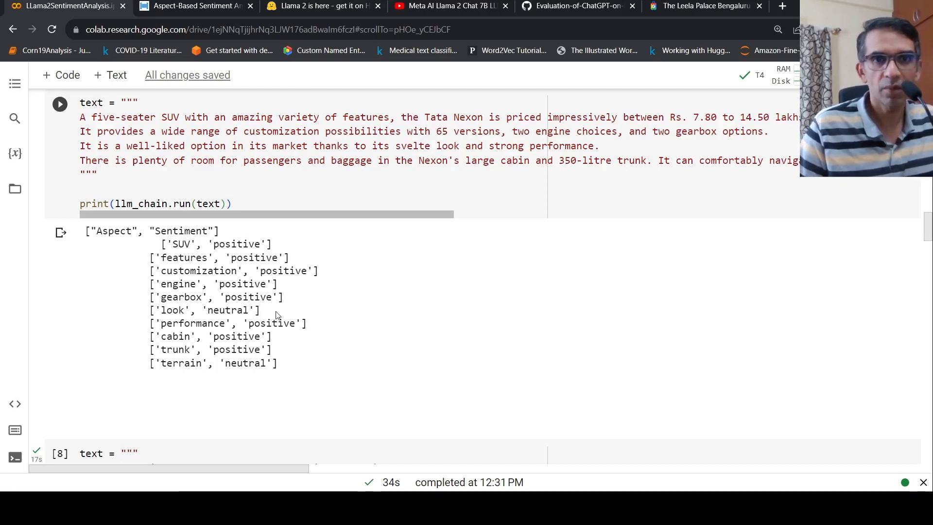
pyautogui.moveTo(205, 296)
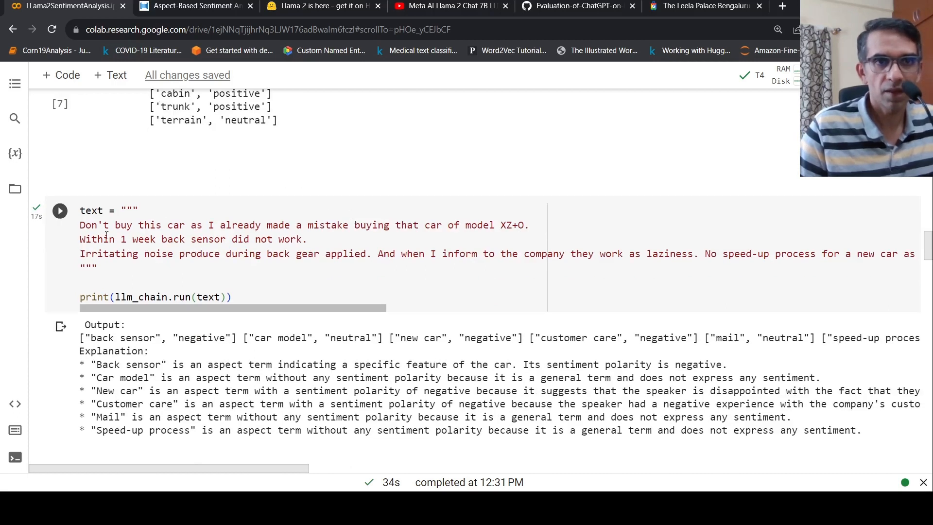
pyautogui.moveTo(319, 244)
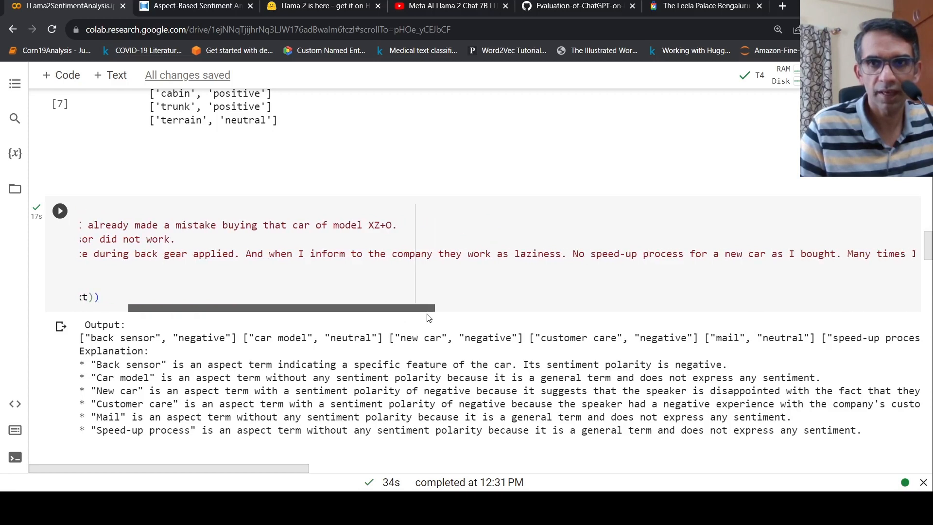
# Review the negative car review's explained output and scroll toward the PromptTemplate cell
pyautogui.hscroll(-3)
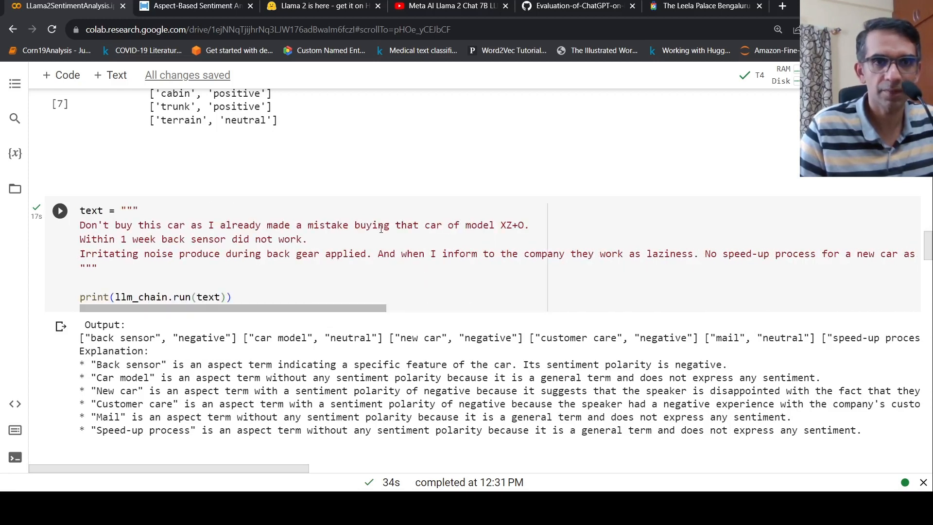
pyautogui.scroll(-3)
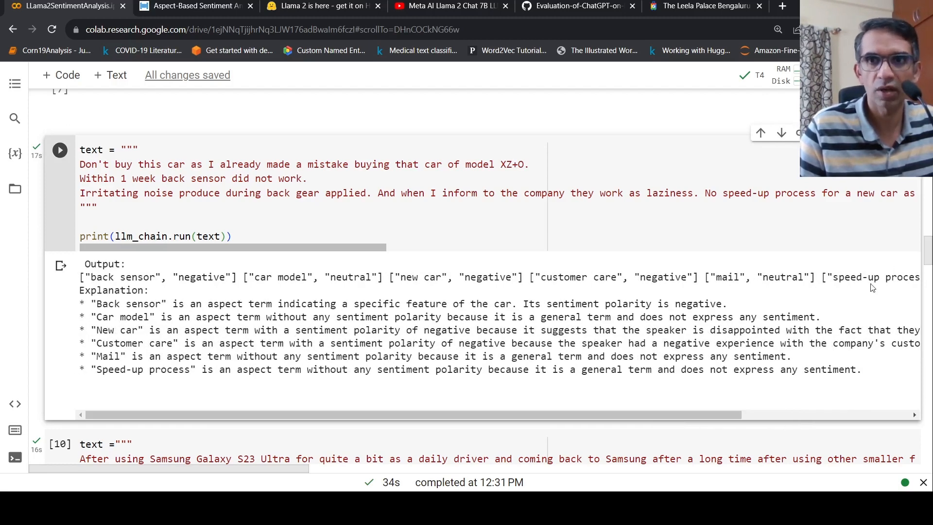
pyautogui.moveTo(741, 206)
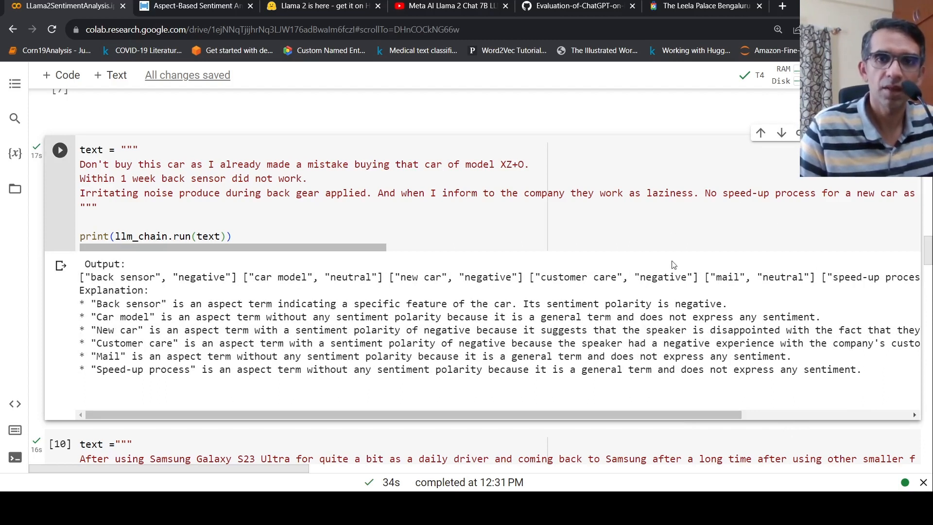
pyautogui.moveTo(327, 258)
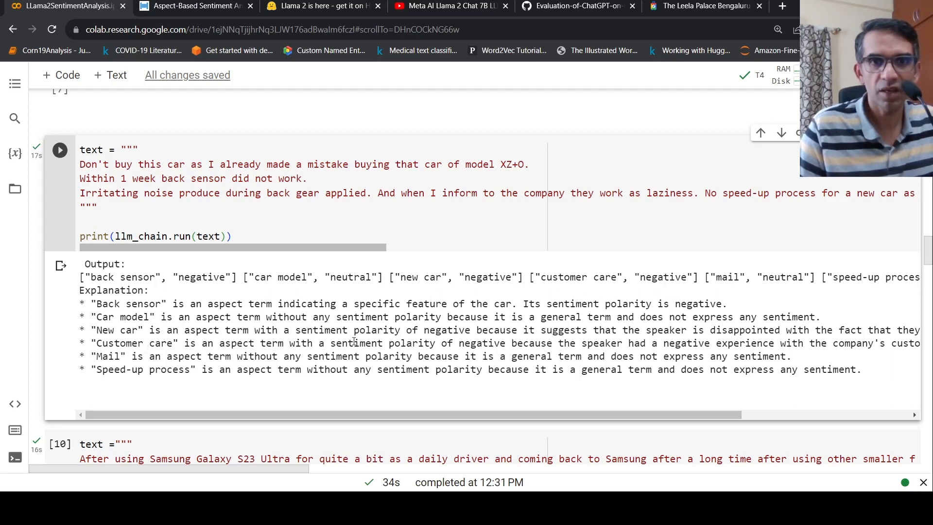
pyautogui.moveTo(701, 414)
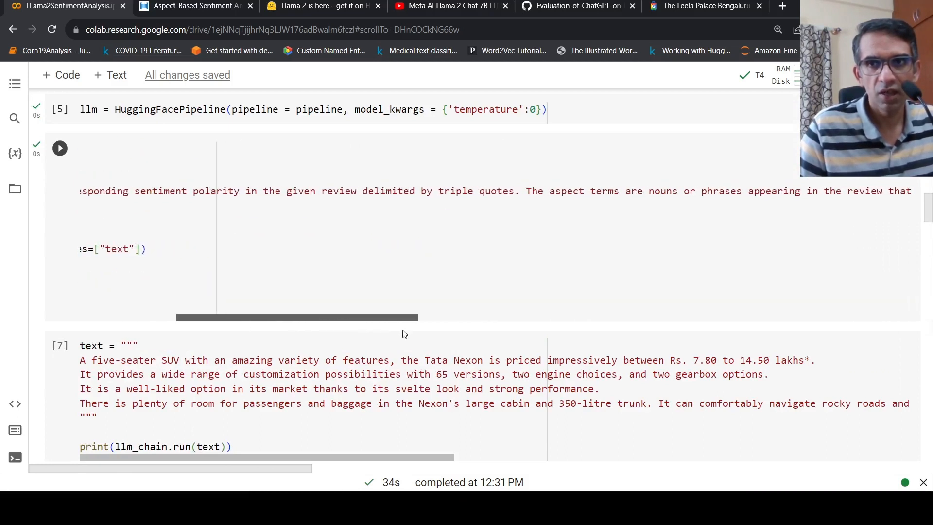
# Read the prompt's answer-format instruction, then scroll back down to the negative car review output
pyautogui.moveTo(296, 317); pyautogui.dragTo(457, 317)
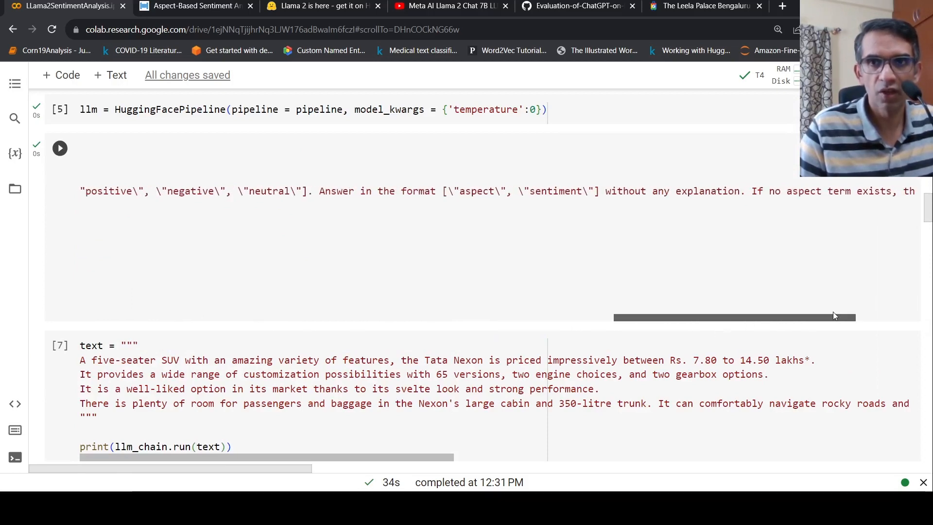
pyautogui.scroll(-3)
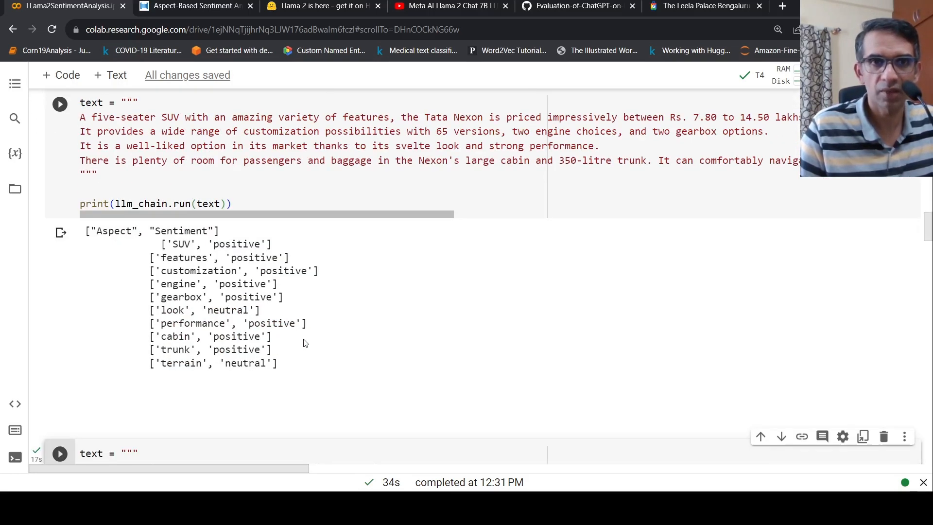
pyautogui.scroll(-3)
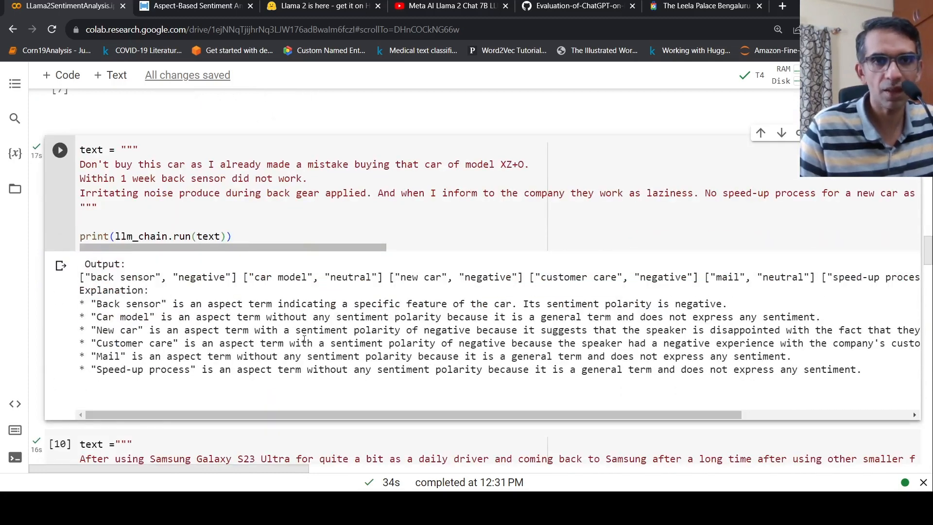
pyautogui.scroll(-3)
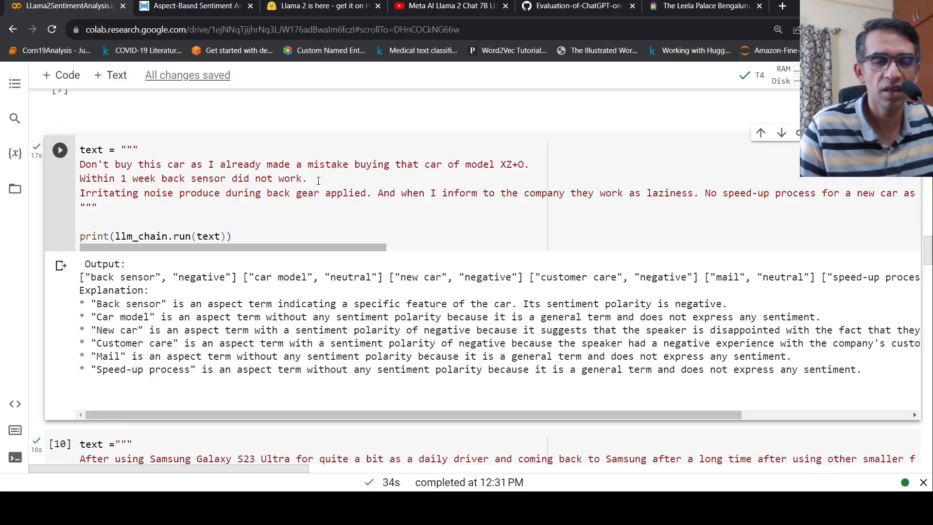
# Scroll down through the Samsung Galaxy S23 Ultra review text
pyautogui.scroll(-3)
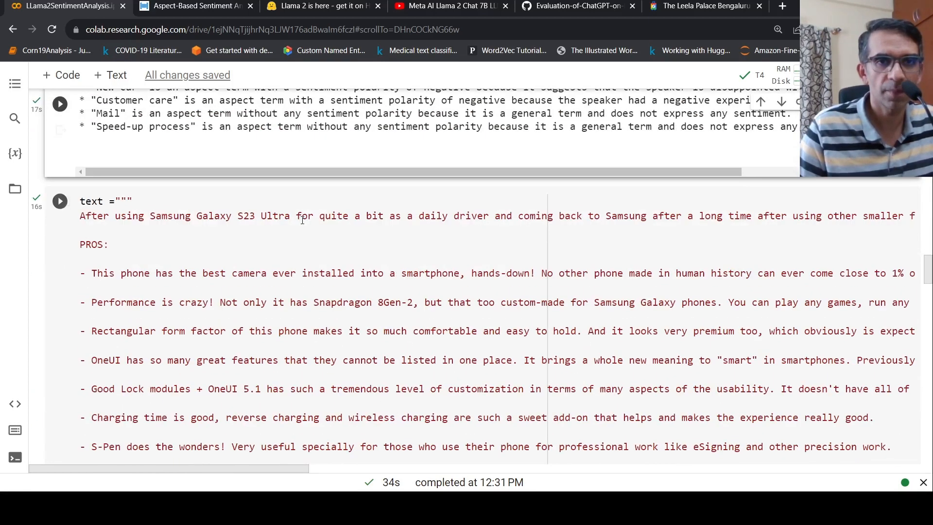
pyautogui.scroll(-3)
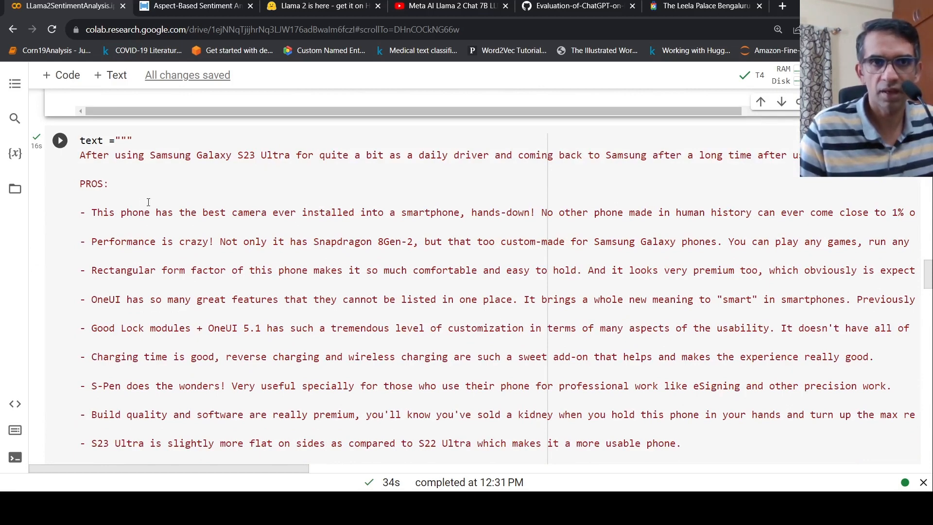
pyautogui.scroll(-3)
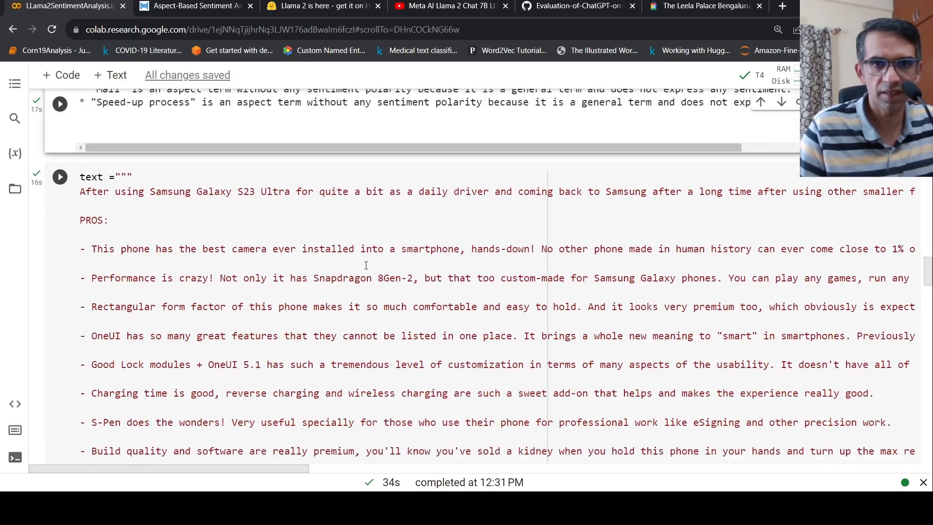
pyautogui.scroll(-3)
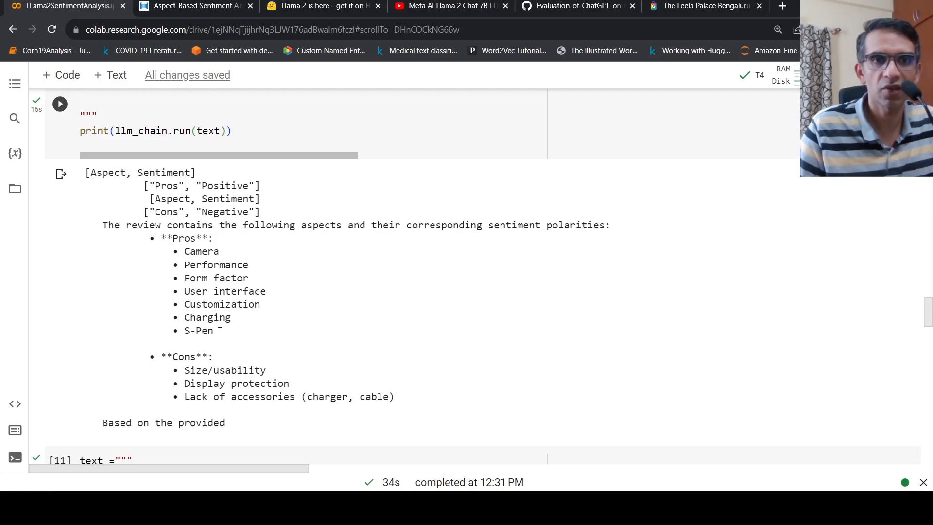
pyautogui.scroll(-3)
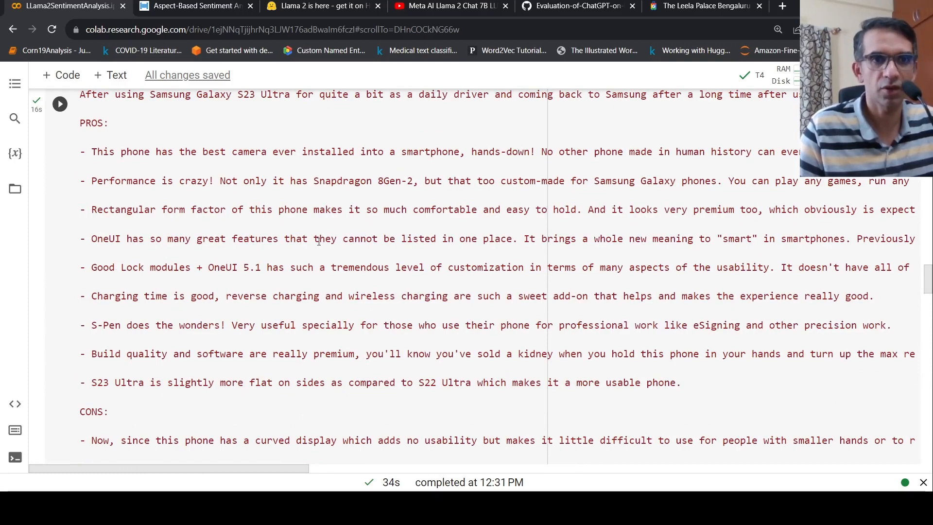
pyautogui.scroll(-3)
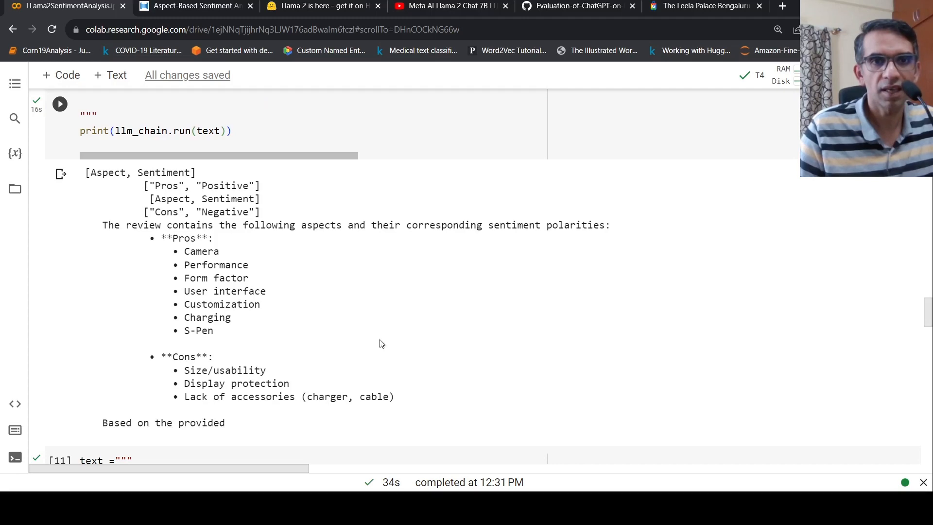
# Go through the model's pros (camera, S-Pen) and cons aspect list for the S23 Ultra
pyautogui.scroll(-3)
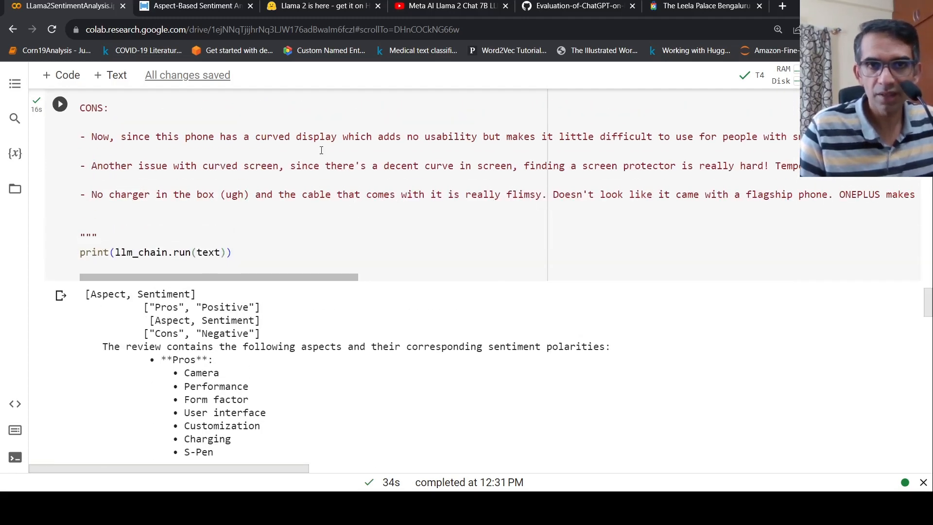
pyautogui.scroll(-3)
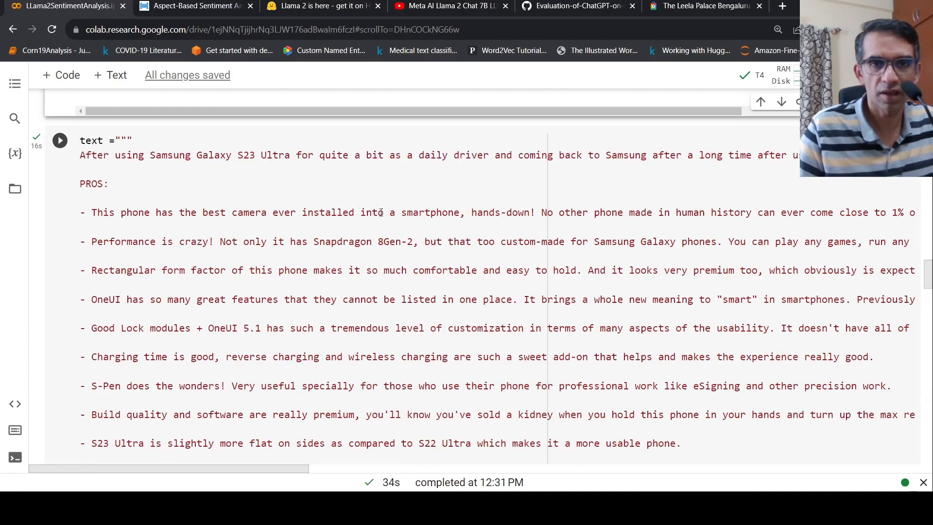
pyautogui.scroll(-3)
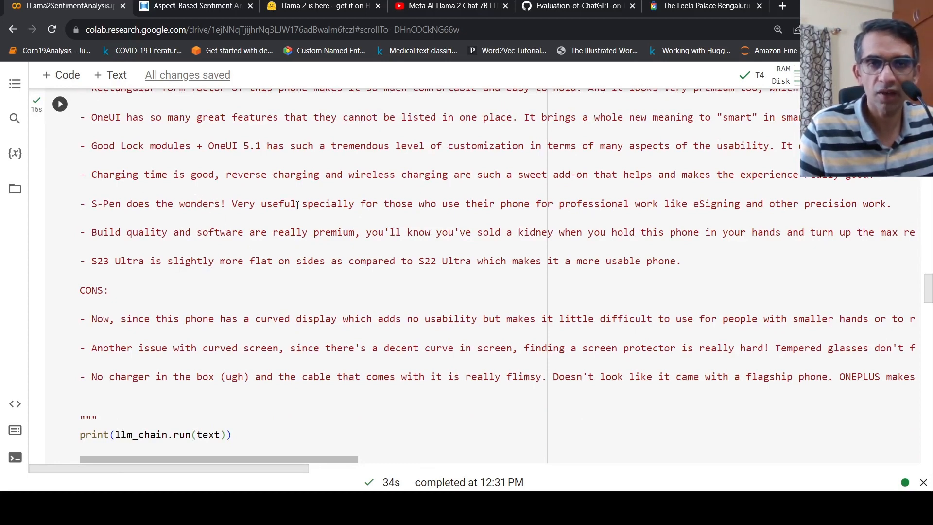
pyautogui.moveTo(271, 214)
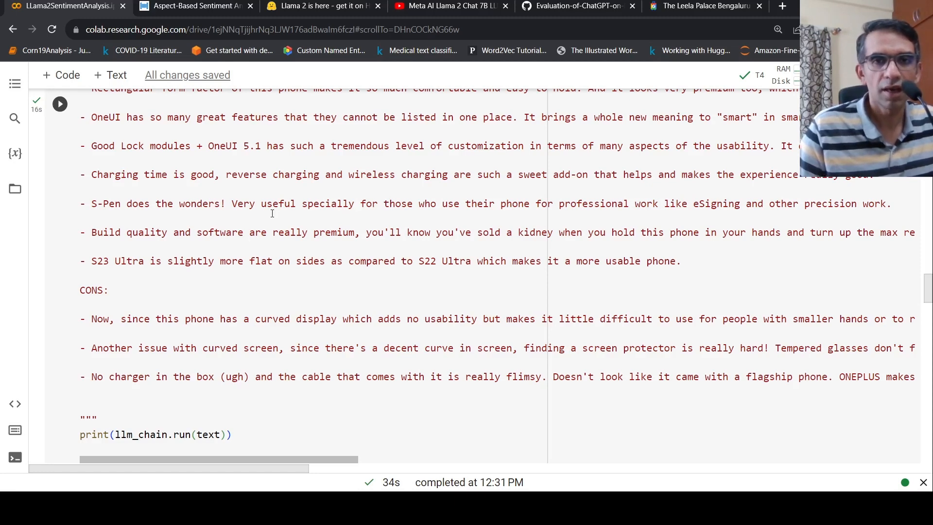
pyautogui.scroll(-3)
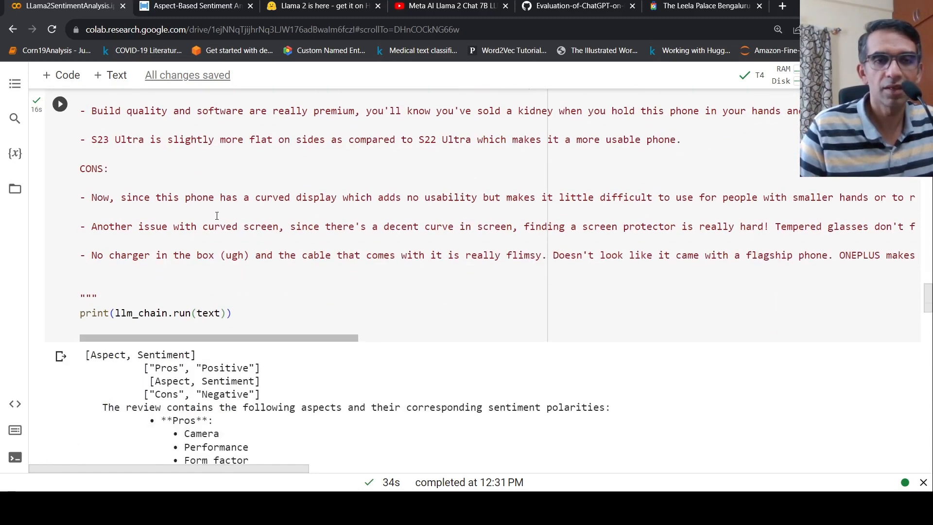
pyautogui.scroll(-3)
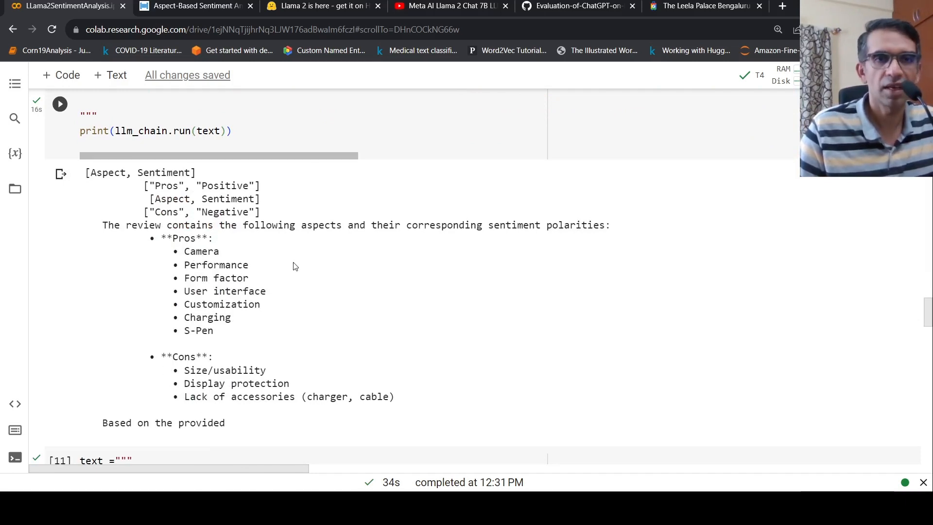
pyautogui.moveTo(418, 264)
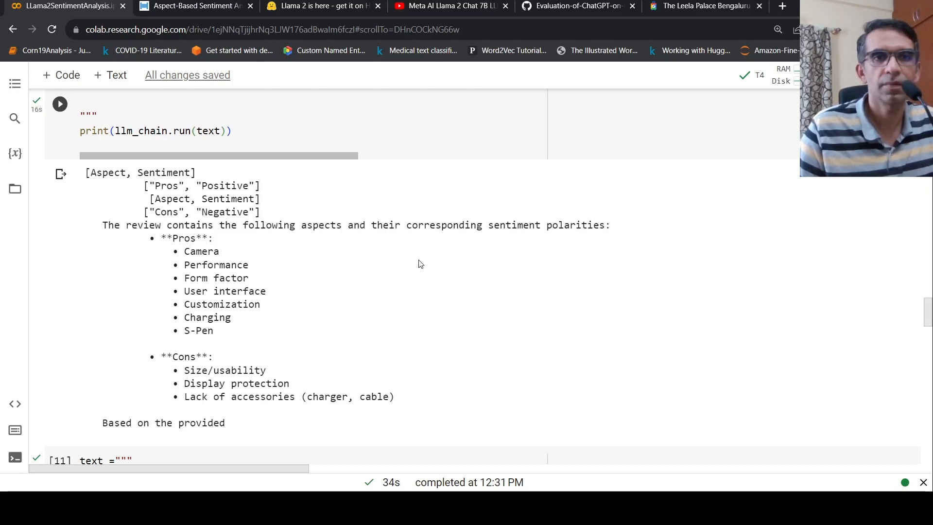
pyautogui.scroll(-3)
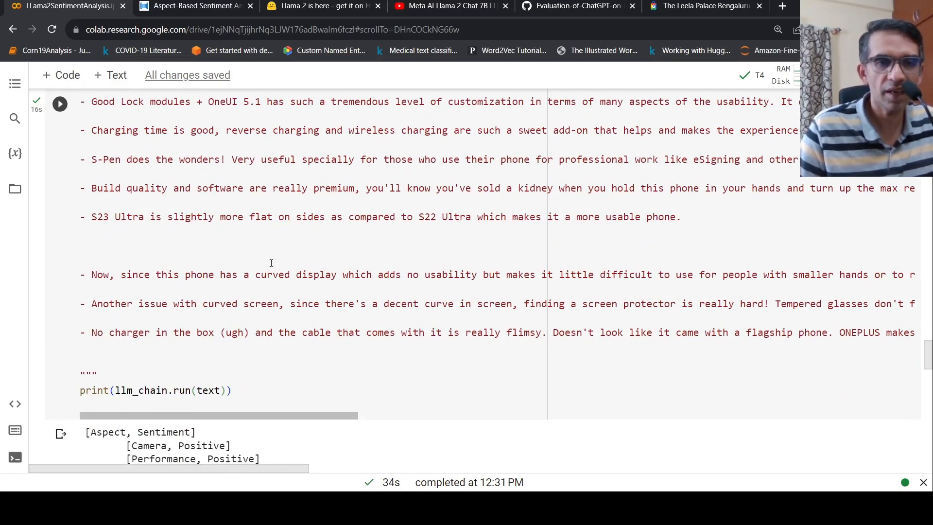
pyautogui.scroll(-3)
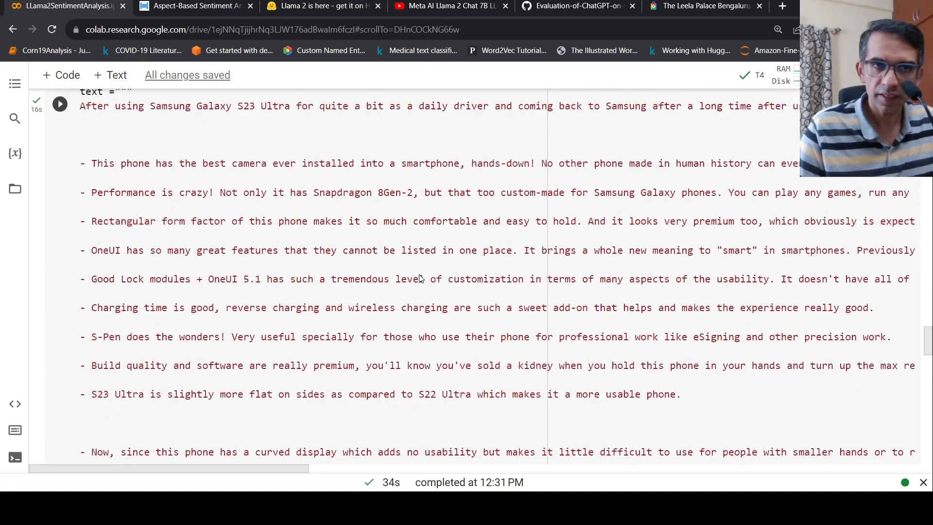
pyautogui.scroll(-3)
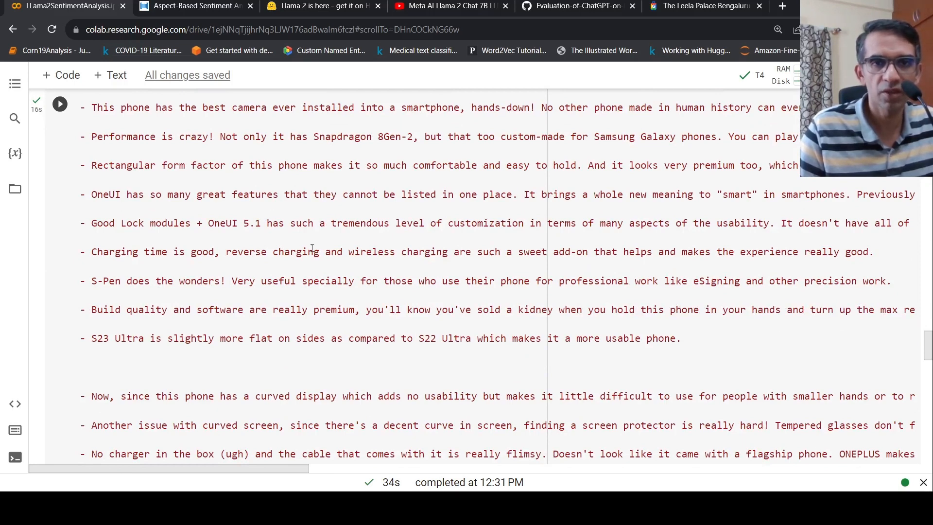
pyautogui.scroll(-3)
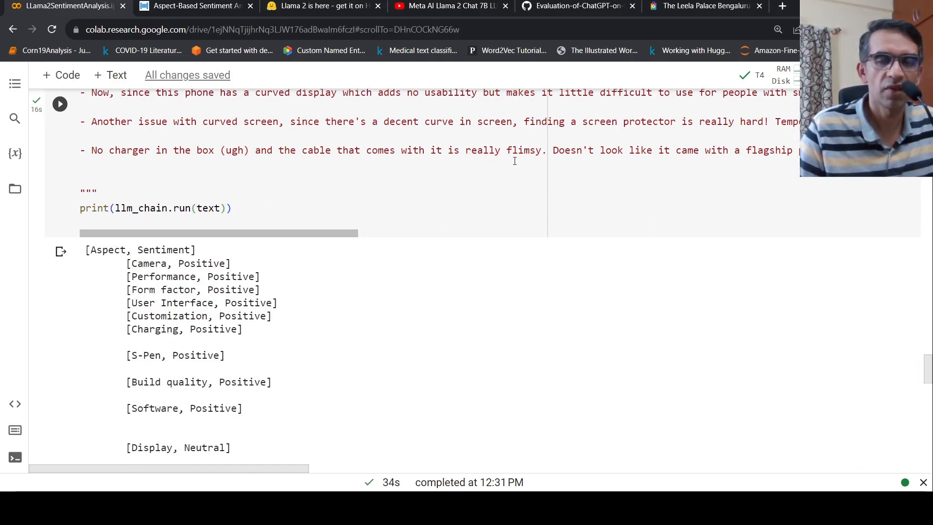
pyautogui.moveTo(424, 195)
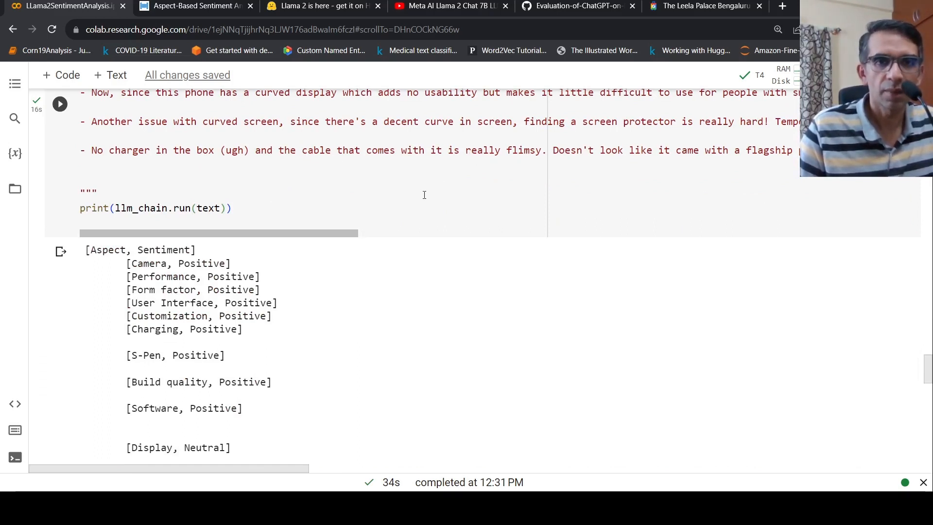
pyautogui.scroll(-3)
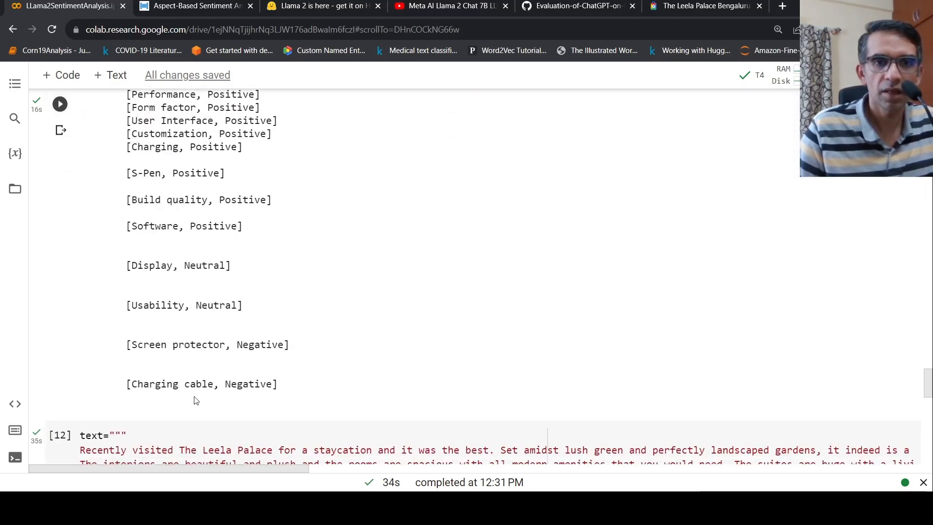
pyautogui.scroll(3)
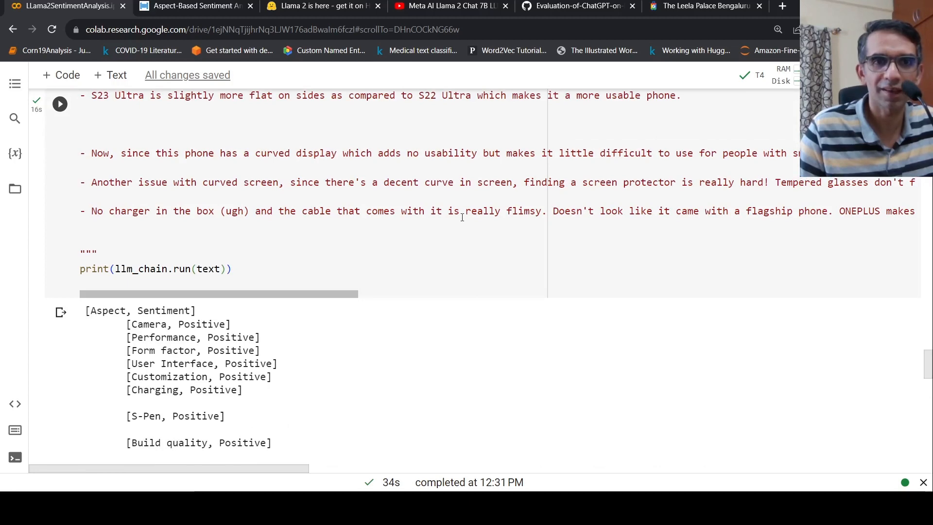
pyautogui.scroll(-3)
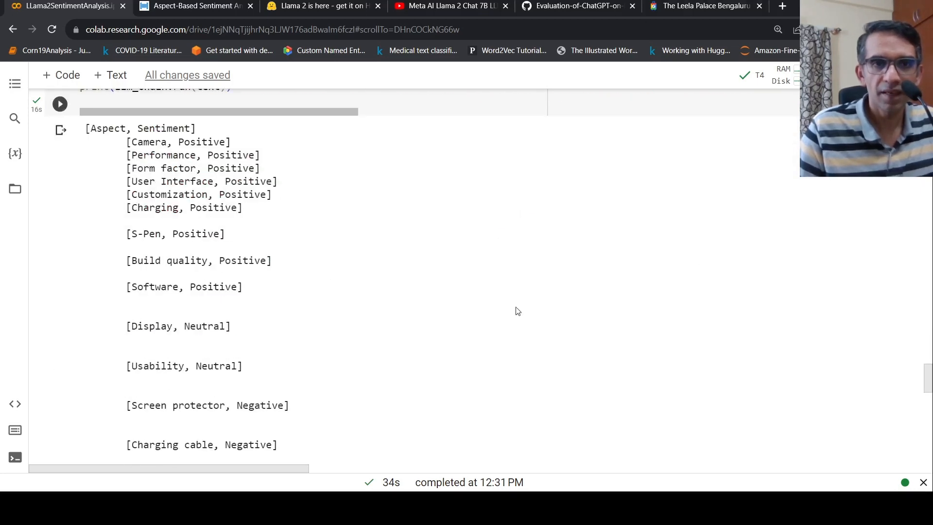
pyautogui.moveTo(350, 343)
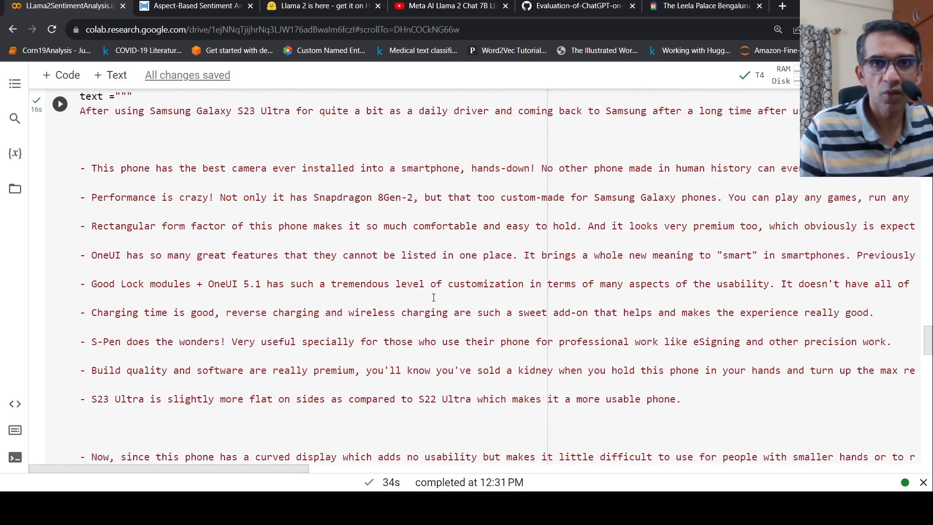
pyautogui.scroll(-3)
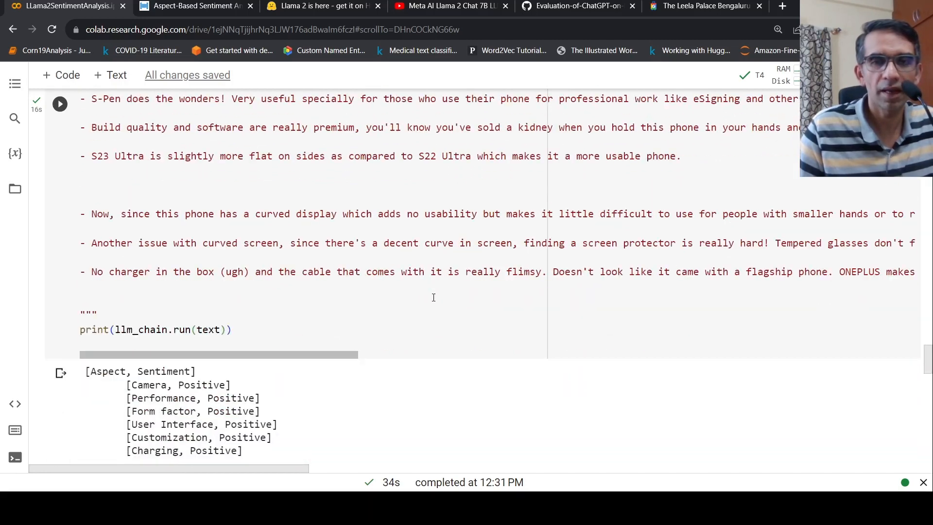
pyautogui.scroll(-3)
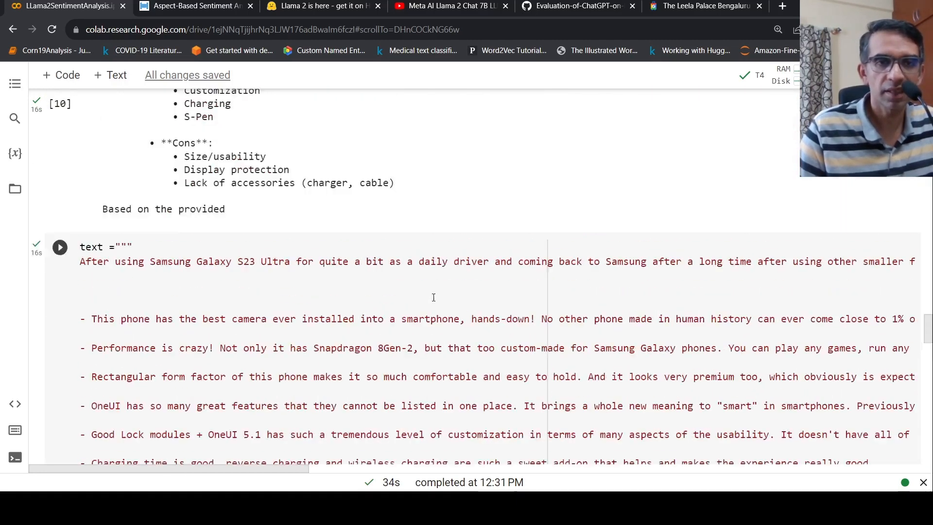
pyautogui.scroll(-3)
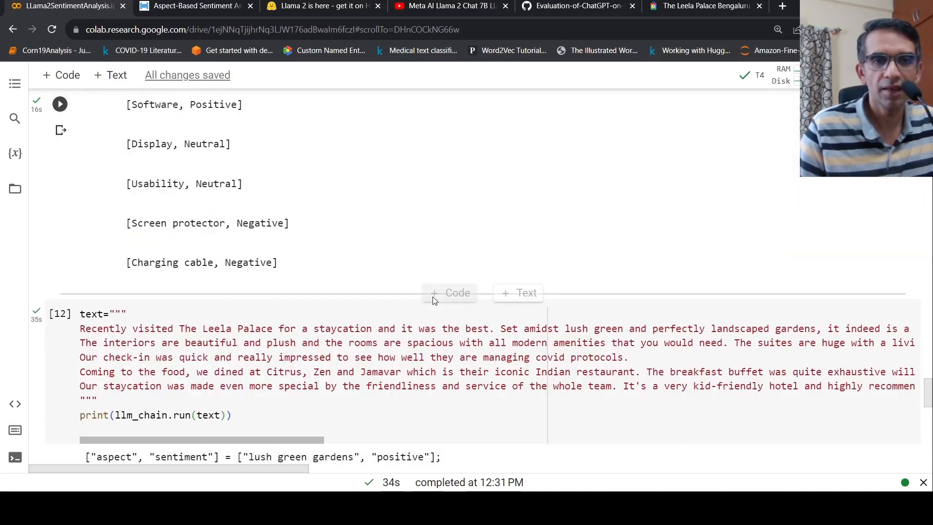
pyautogui.scroll(-3)
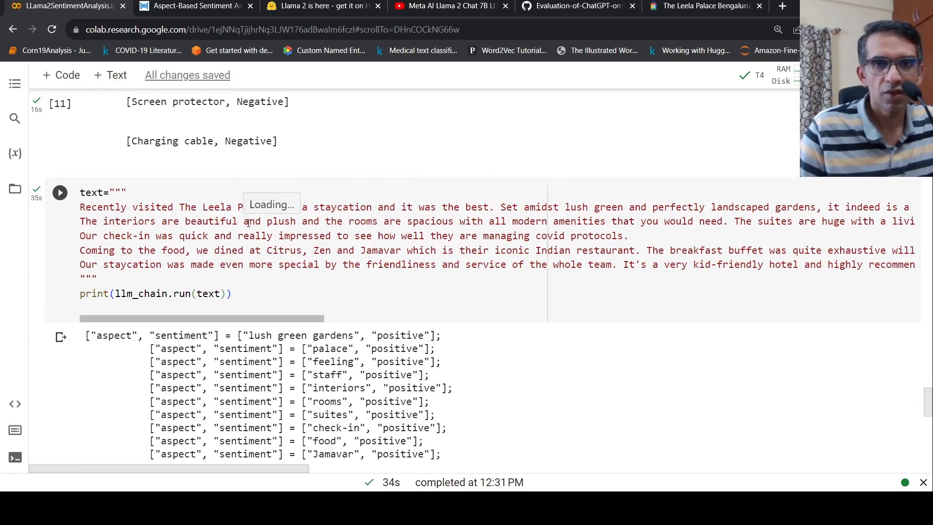
pyautogui.scroll(-3)
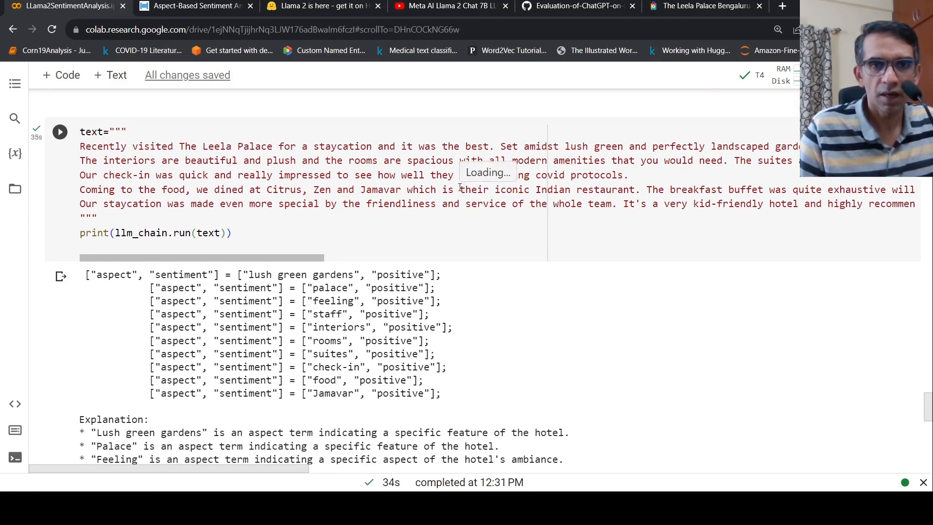
pyautogui.scroll(-3)
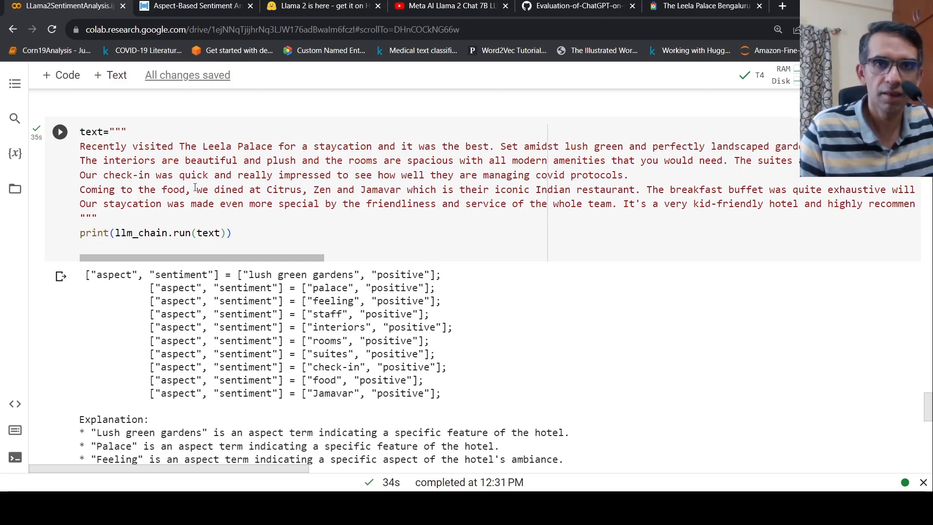
pyautogui.scroll(-3)
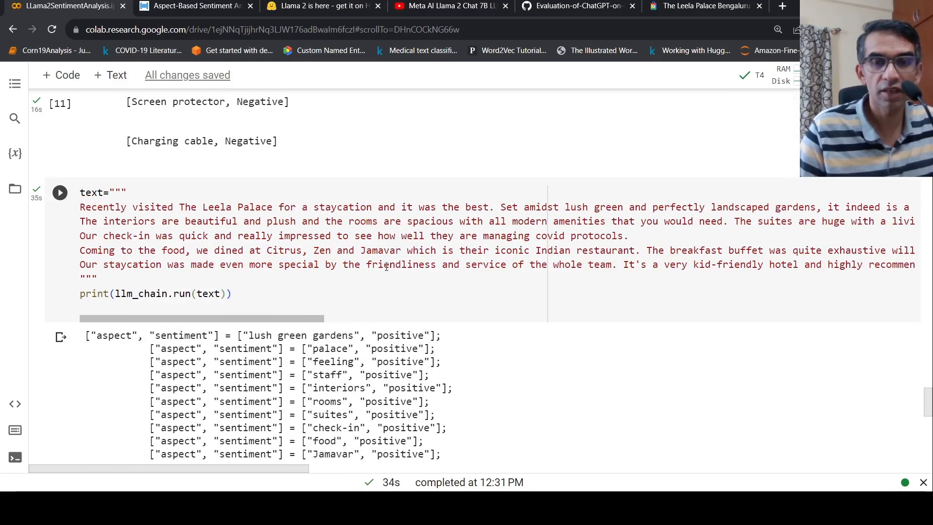
pyautogui.scroll(-3)
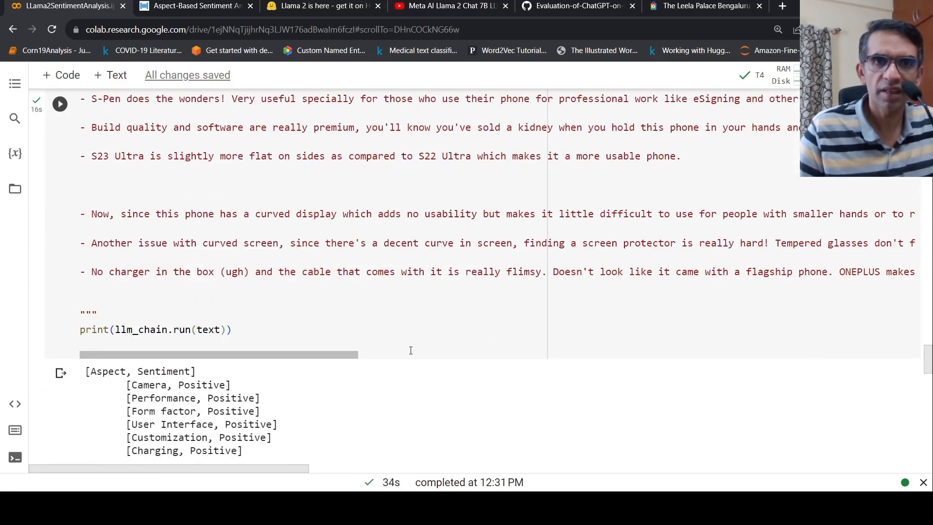
pyautogui.moveTo(386, 334)
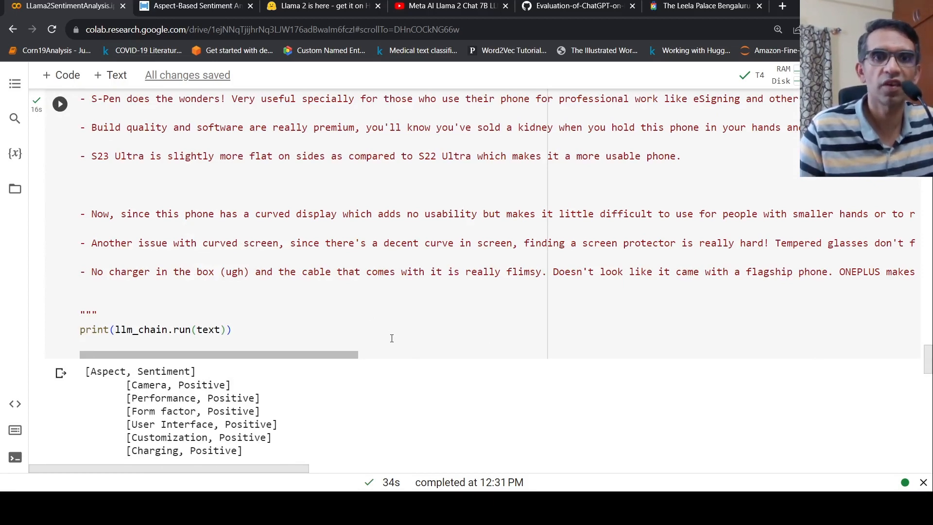
# Scroll down to the new cell holding the engagement ceremony review and its llm_chain.run print
pyautogui.scroll(-3)
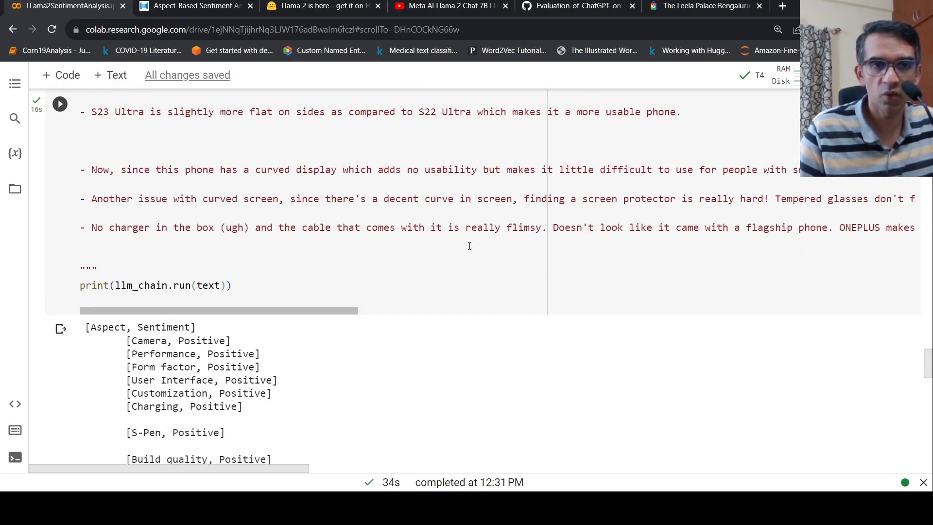
pyautogui.scroll(-3)
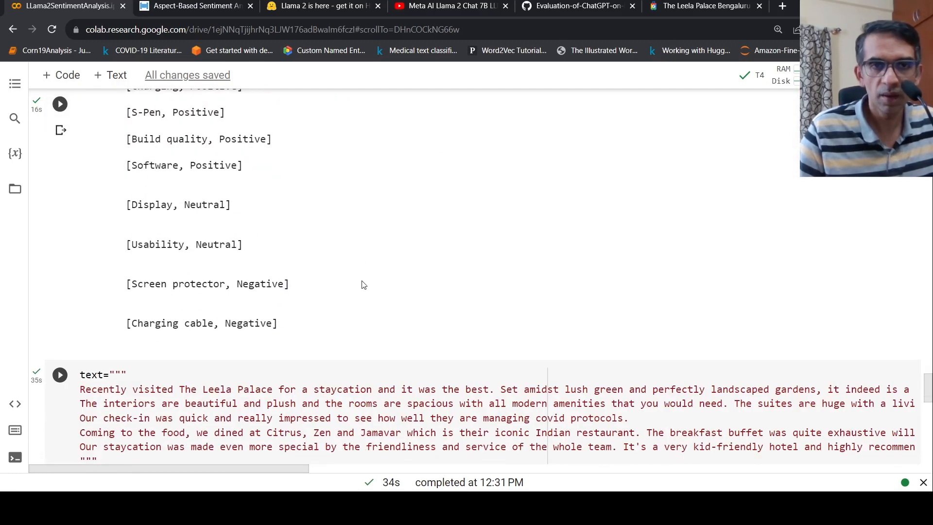
pyautogui.scroll(-3)
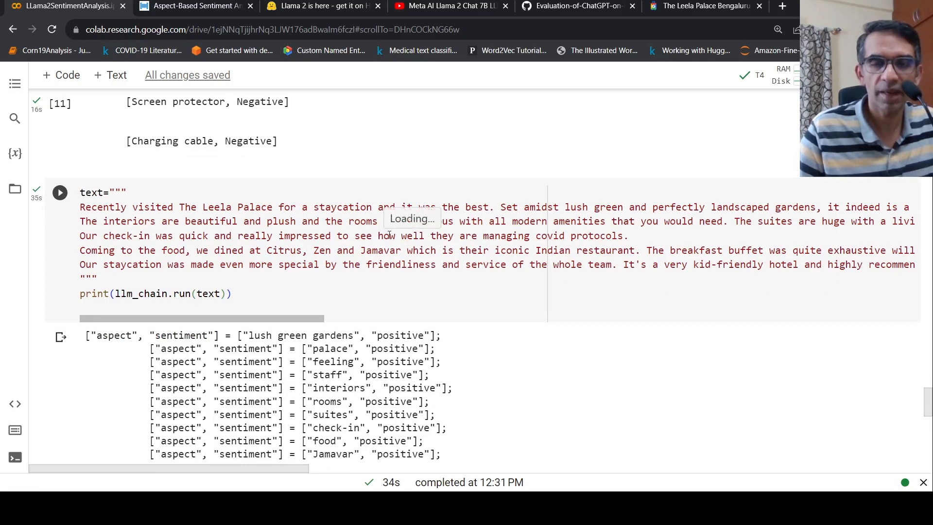
pyautogui.scroll(-3)
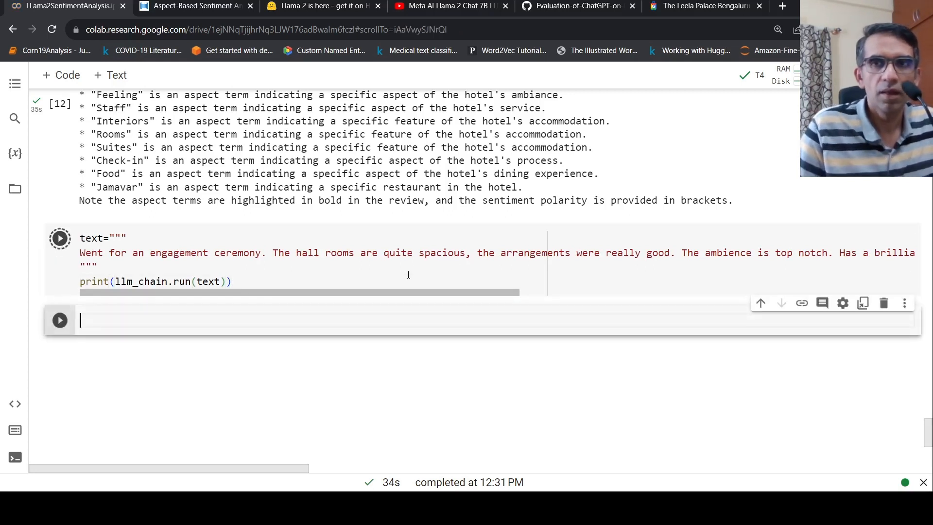
# Run the engagement ceremony review cell and briefly check the runtime options while it executes
pyautogui.click(59, 238)
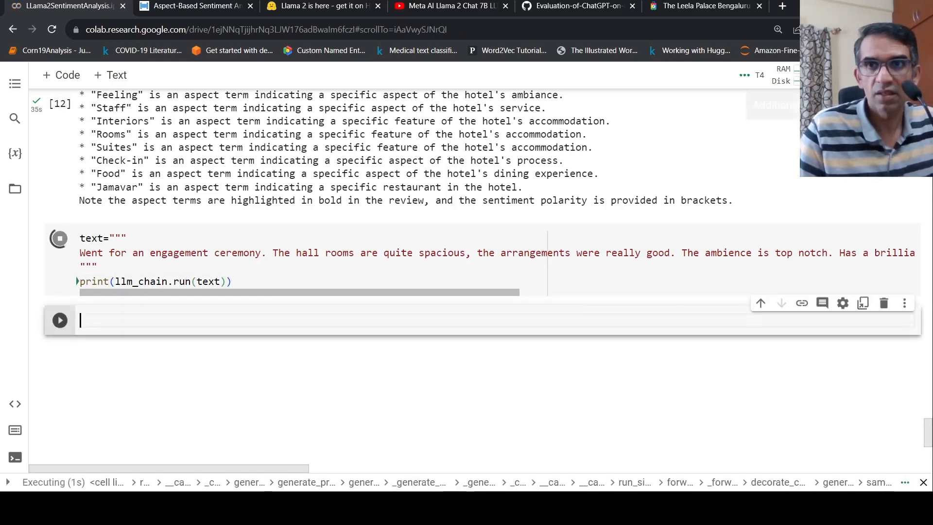
pyautogui.click(744, 75)
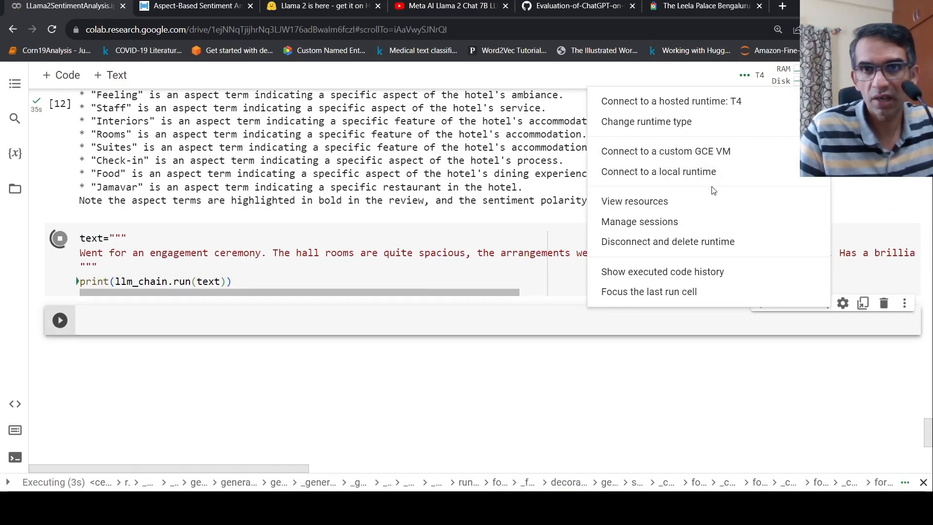
pyautogui.click(634, 202)
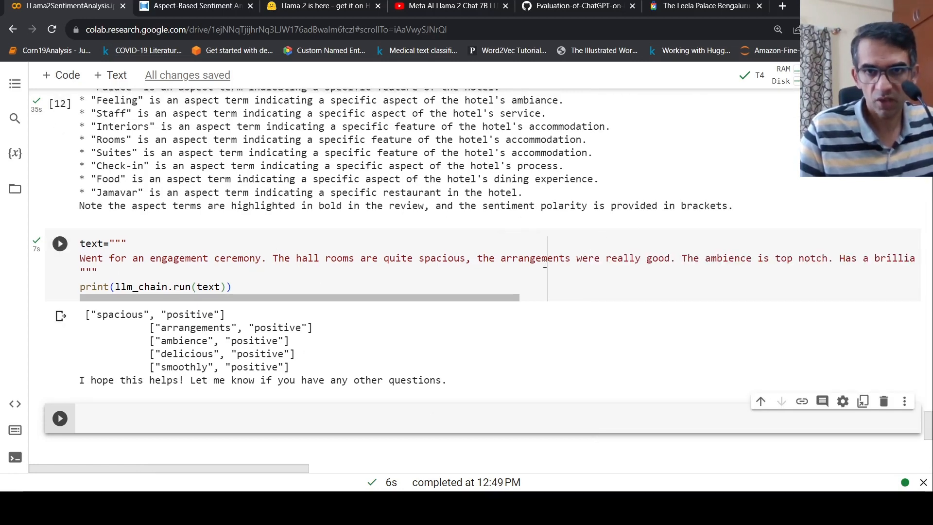
pyautogui.moveTo(699, 283)
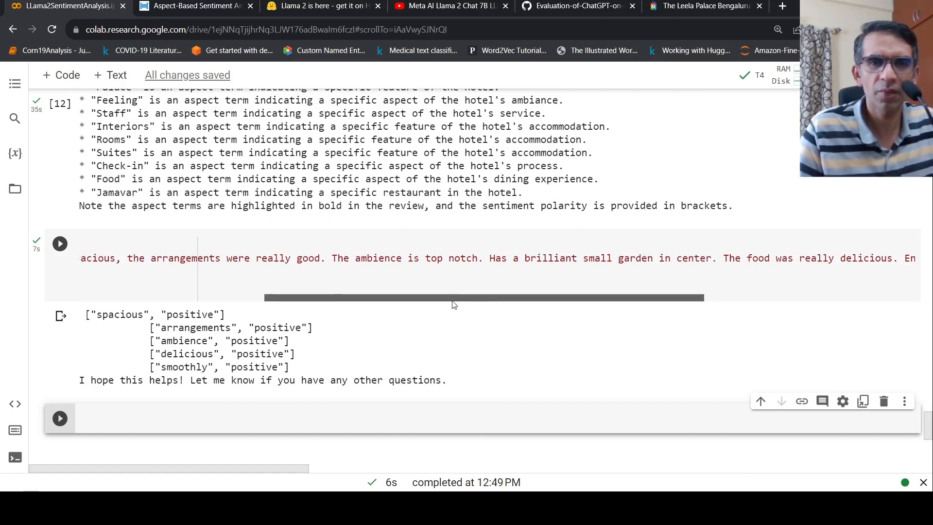
# Scroll through the finished event review showing spacious, arrangements, ambience, delicious, smoothly as positive
pyautogui.hscroll(-3)
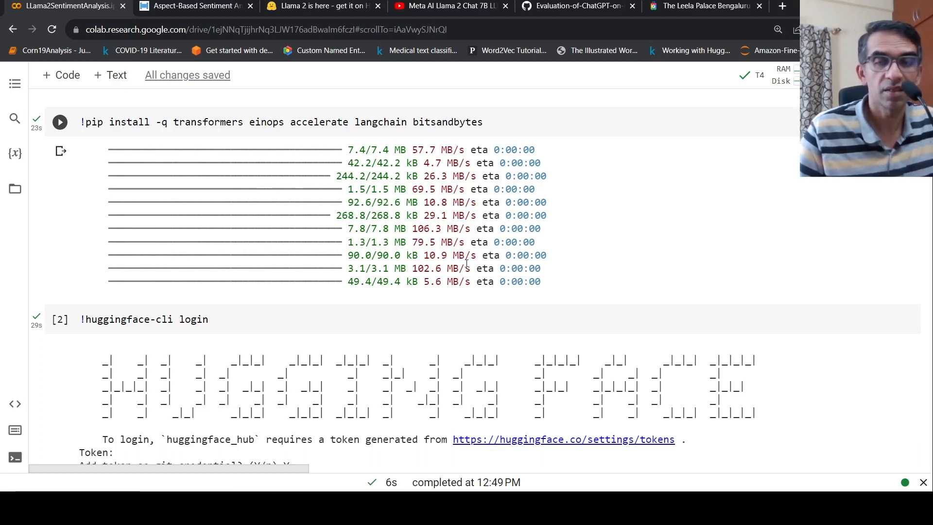
pyautogui.moveTo(745, 242)
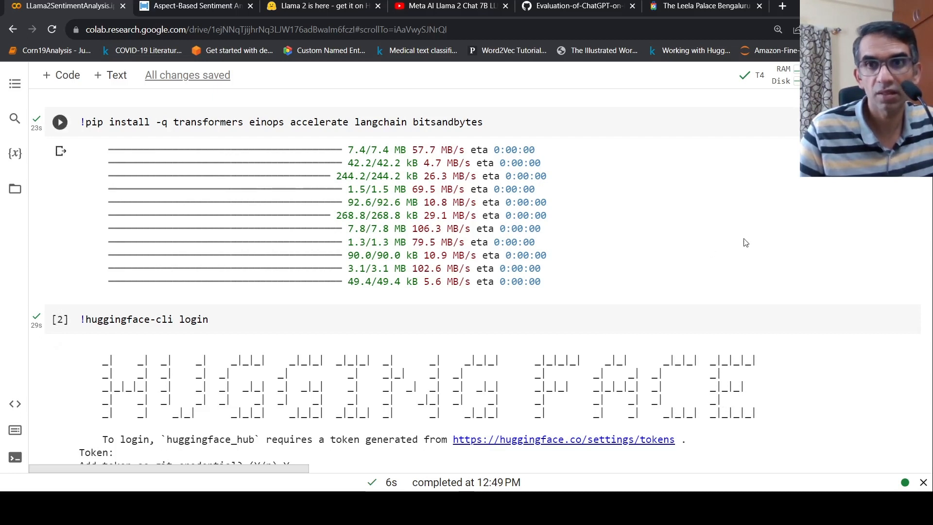